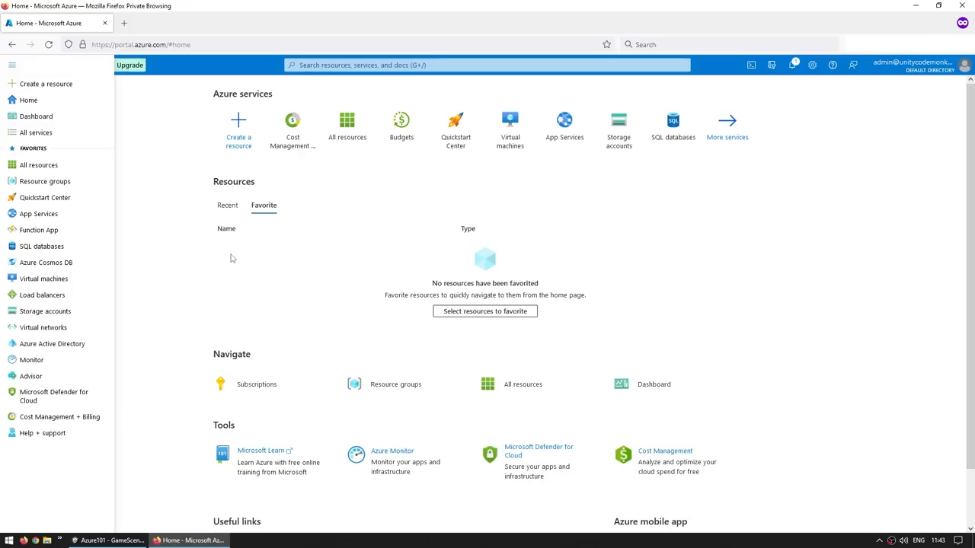
{"action": "mouse_move", "coordinate": [594, 444]}
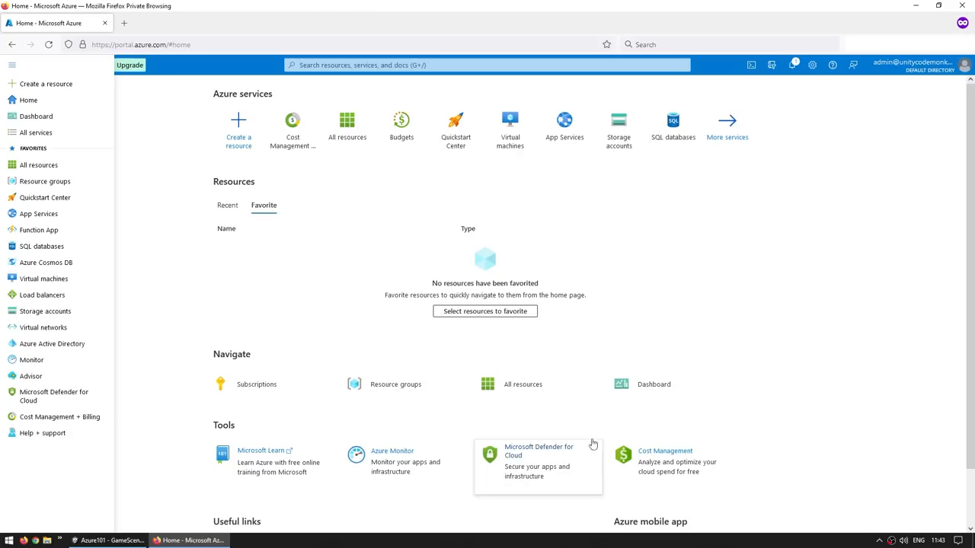
{"action": "mouse_move", "coordinate": [38, 165]}
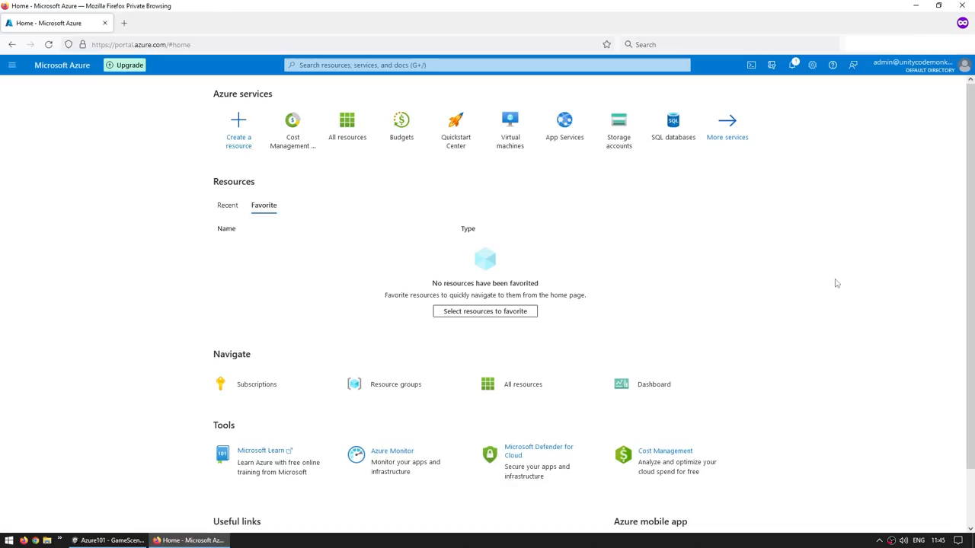
Step: Search the marketplace for 'api app' from Create a resource and open the API App offering
{"action": "left_click", "coordinate": [237, 125]}
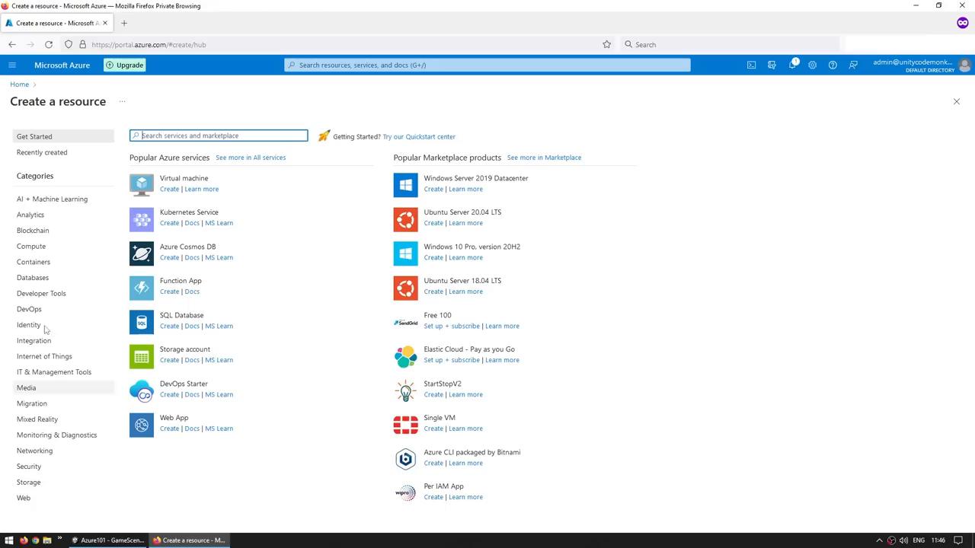
{"action": "type", "text": "api app"}
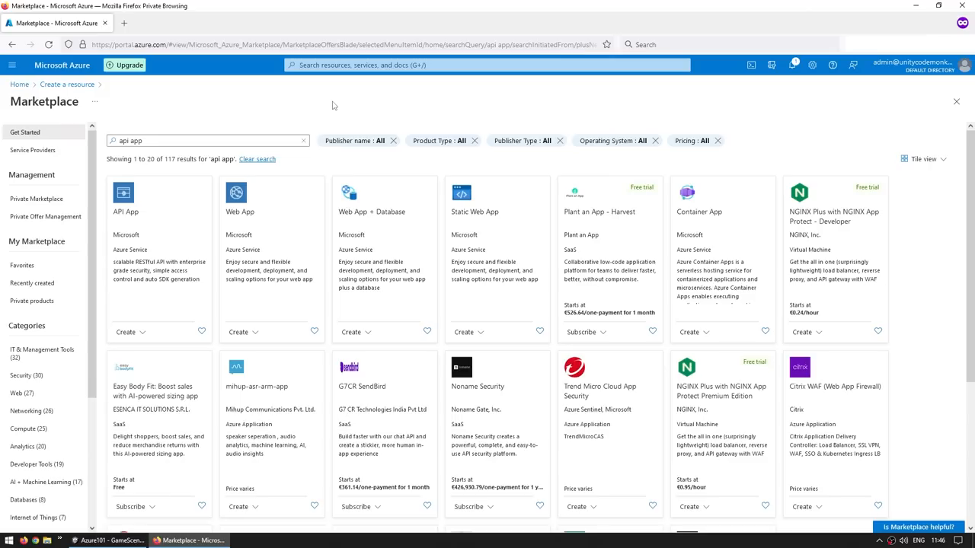
{"action": "left_click", "coordinate": [125, 210]}
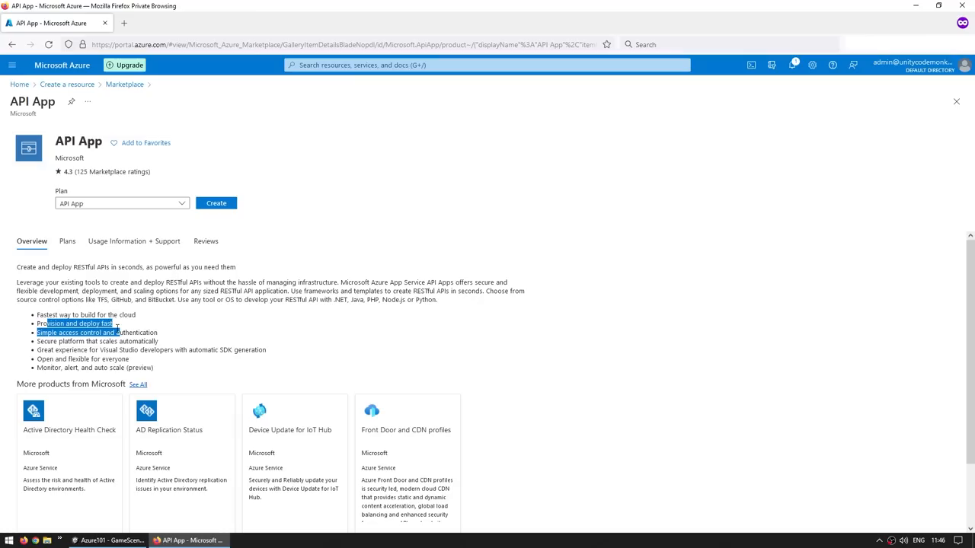
Step: Begin a new API App under Azure subscription 1 with resource group MyFirstWebAPI and name myfirstwebapi-codemonkey
{"action": "left_click", "coordinate": [216, 202]}
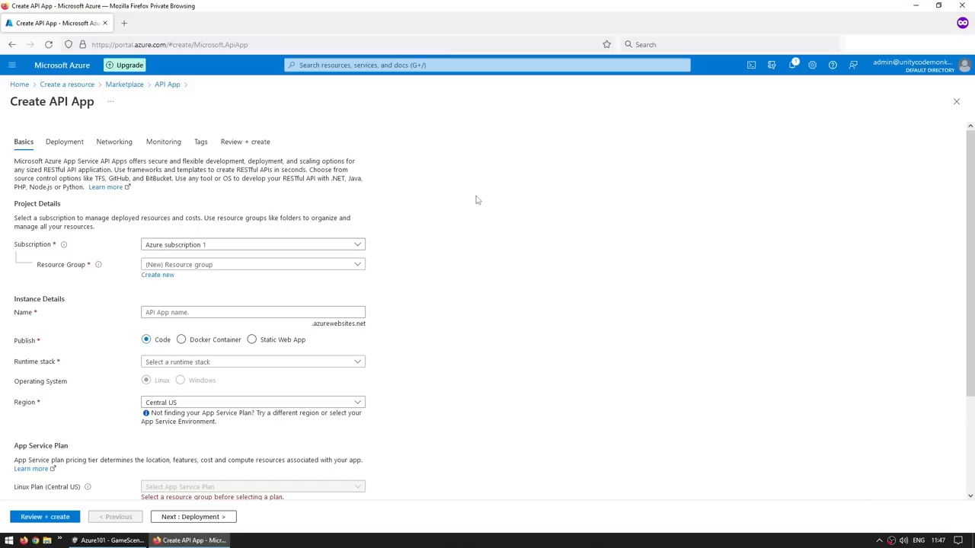
{"action": "left_click", "coordinate": [252, 265]}
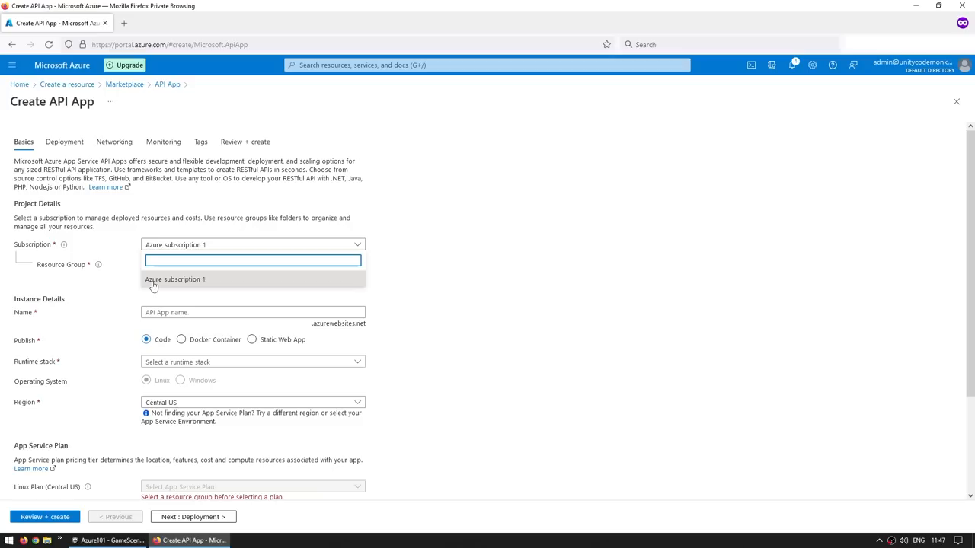
{"action": "left_click", "coordinate": [173, 279]}
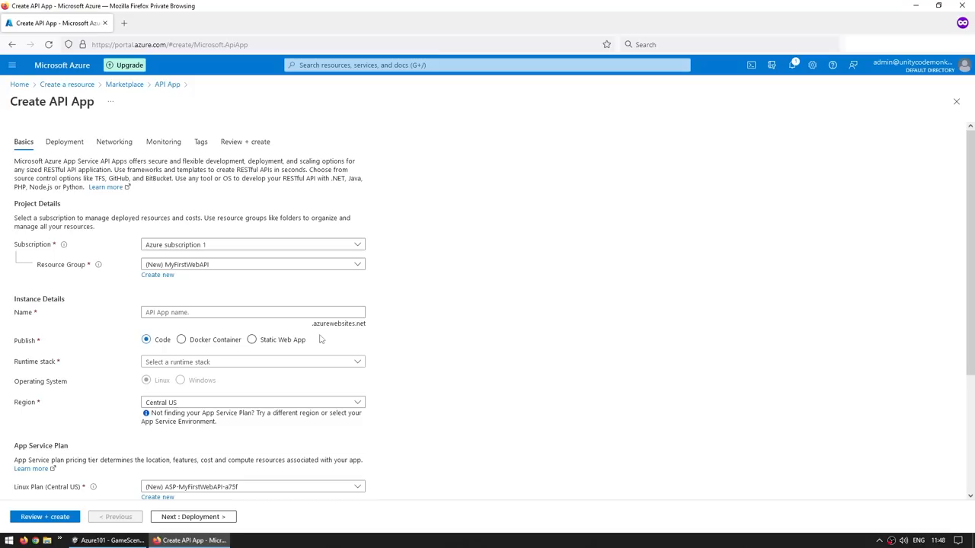
{"action": "type", "text": "myfirstwebapi-codemonkey"}
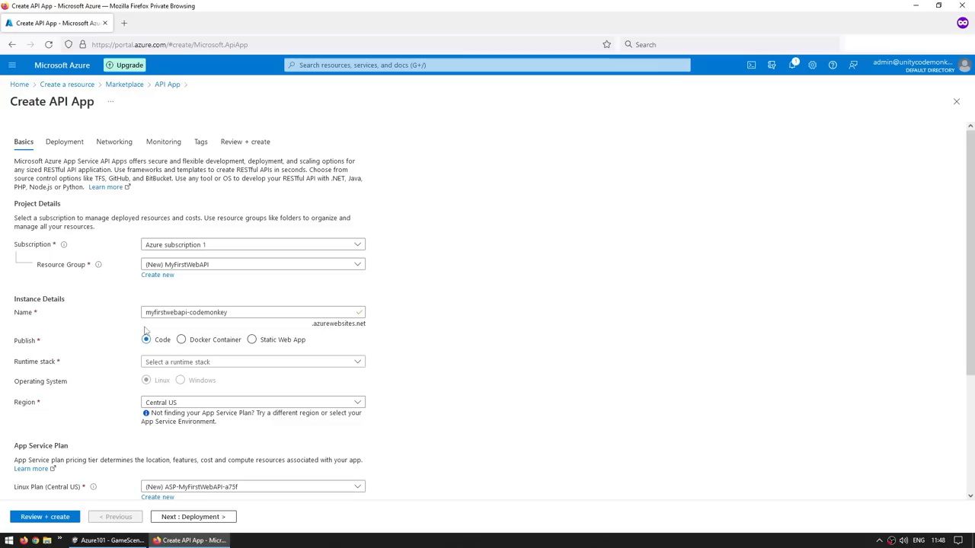
Step: Choose .NET 6 (LTS) as the runtime stack for the API App
{"action": "left_click", "coordinate": [252, 362]}
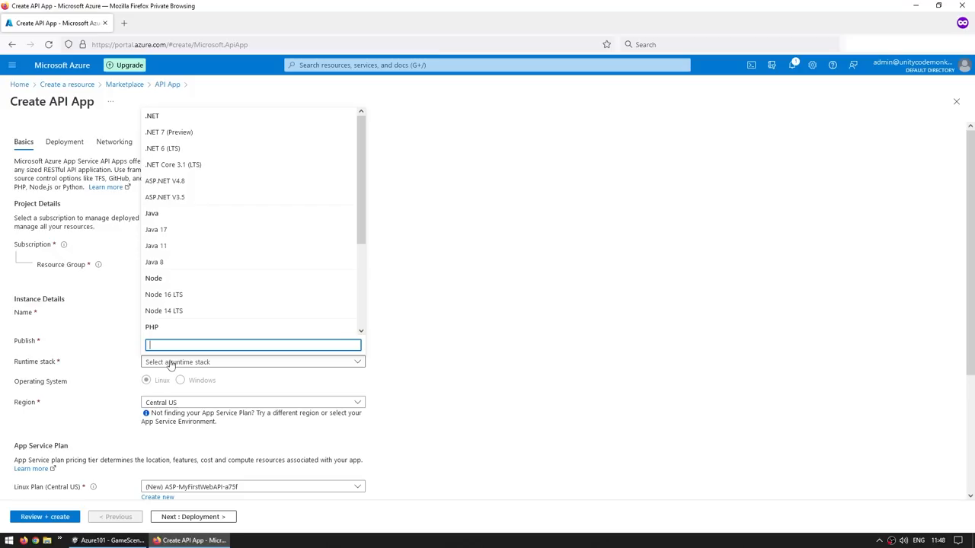
{"action": "mouse_move", "coordinate": [318, 239]}
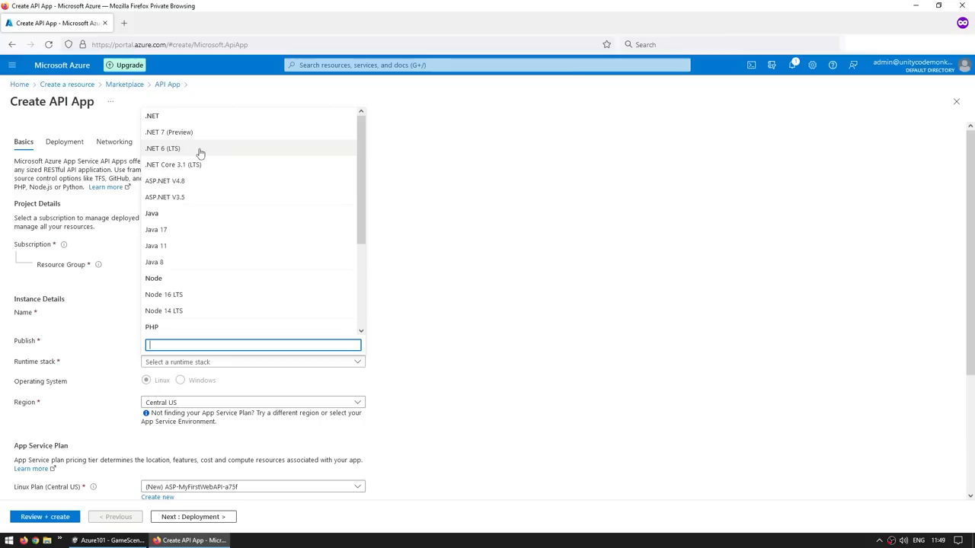
{"action": "left_click", "coordinate": [162, 148]}
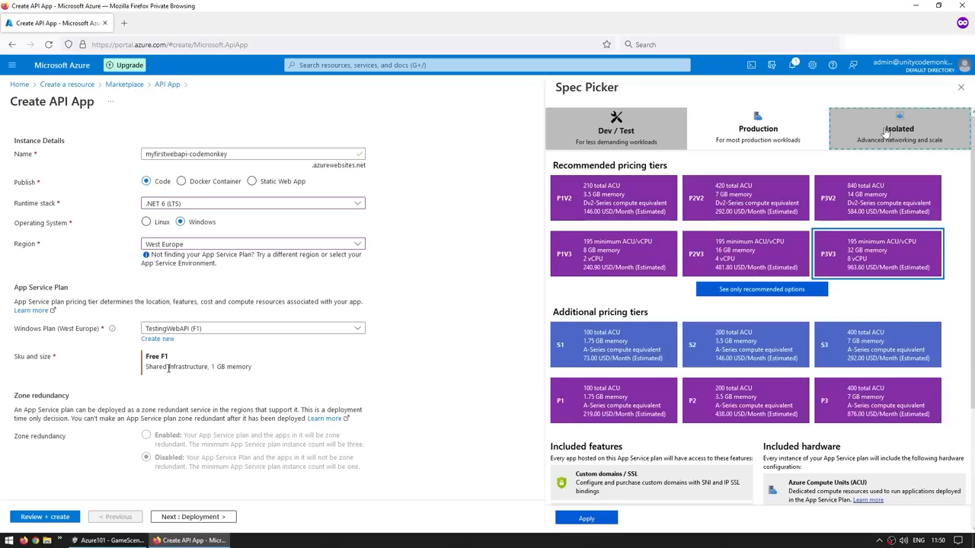
Step: Keep the Free F1 tier and step through Deployment and Monitoring to the Review + create summary
{"action": "left_click", "coordinate": [959, 87]}
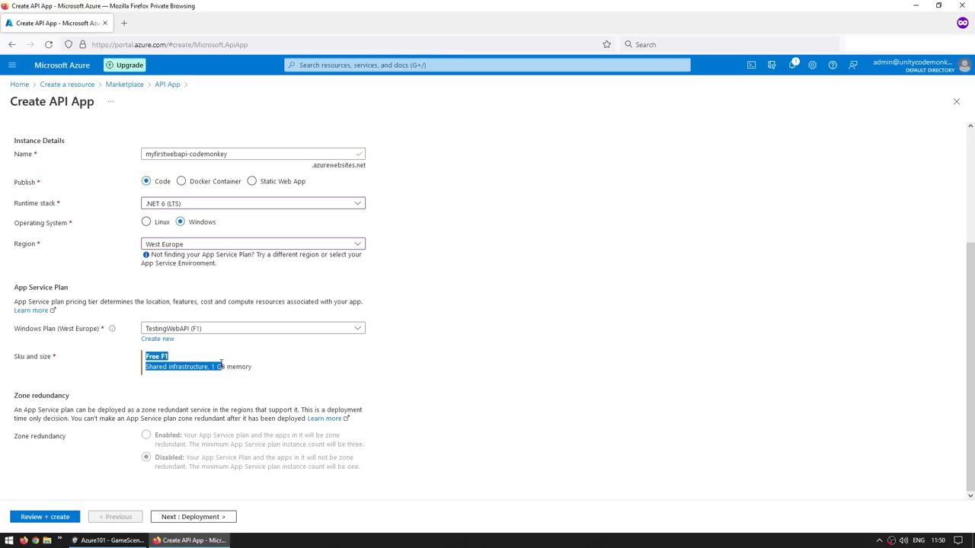
{"action": "left_click", "coordinate": [192, 516]}
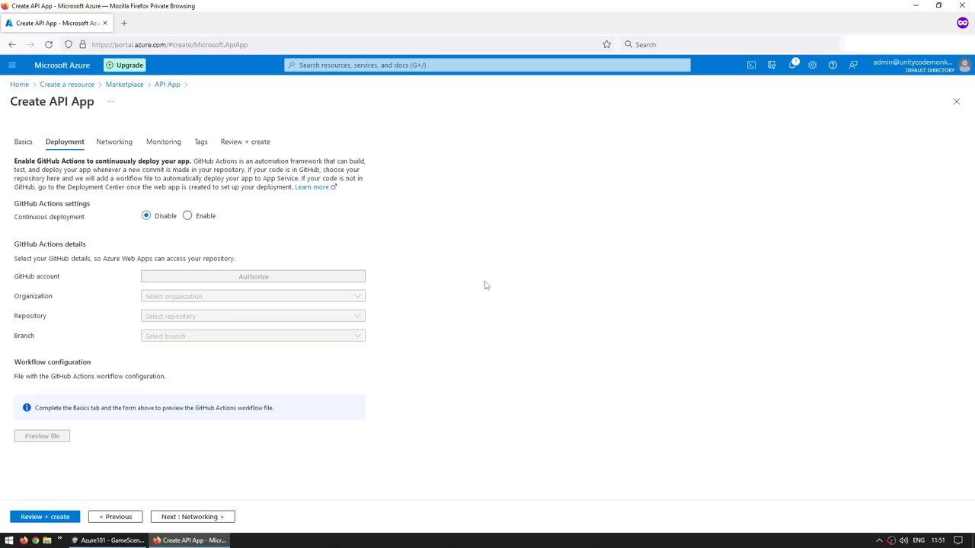
{"action": "left_click", "coordinate": [165, 142]}
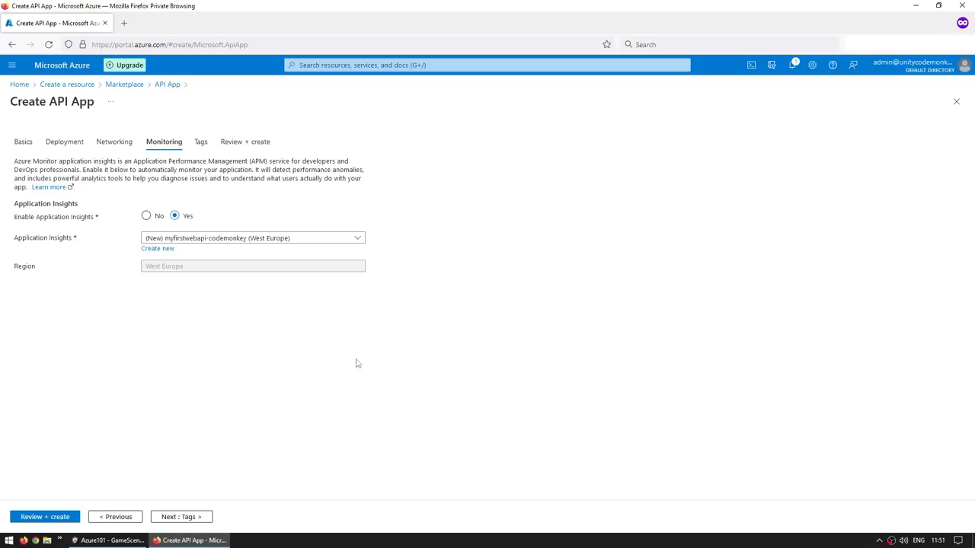
{"action": "mouse_move", "coordinate": [240, 396]}
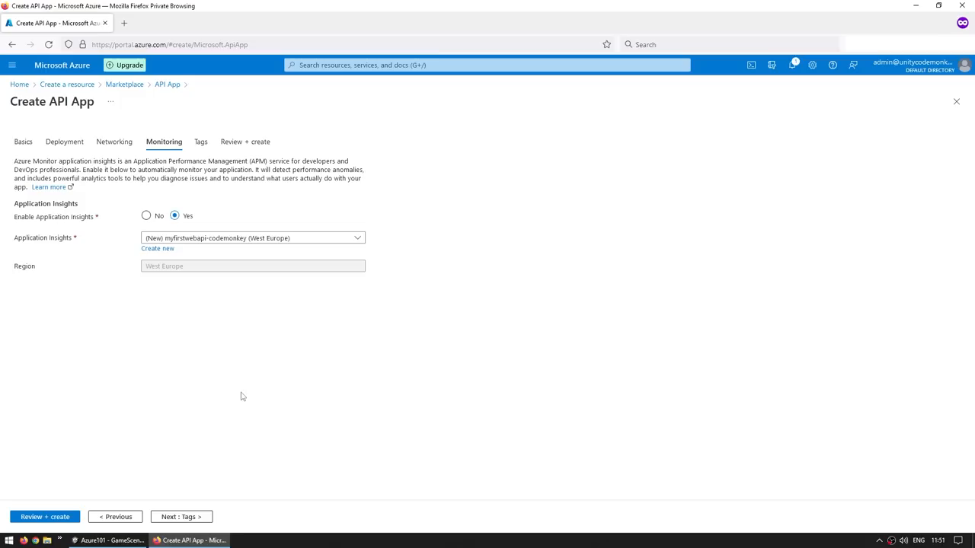
{"action": "left_click", "coordinate": [245, 142]}
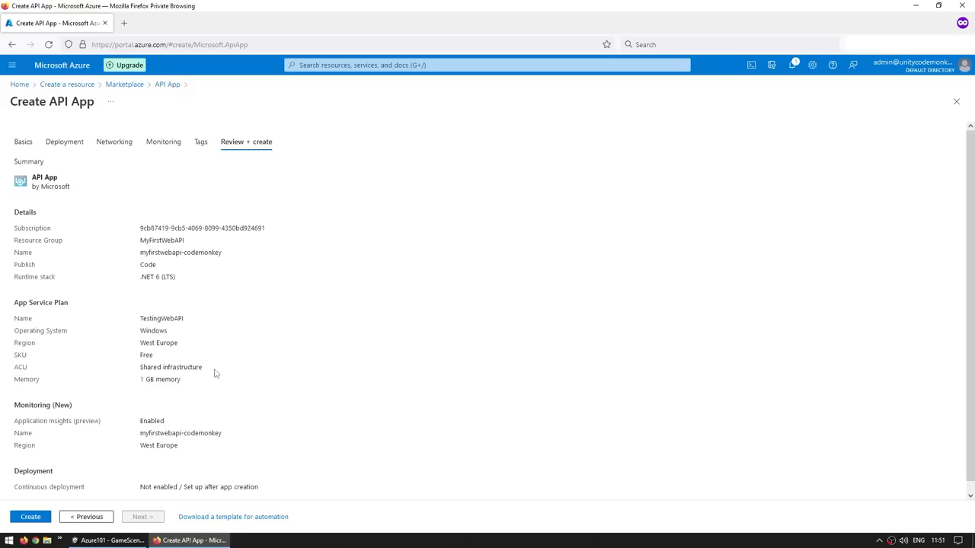
Step: Create the API App with the reviewed settings and let it deploy
{"action": "left_click", "coordinate": [31, 516]}
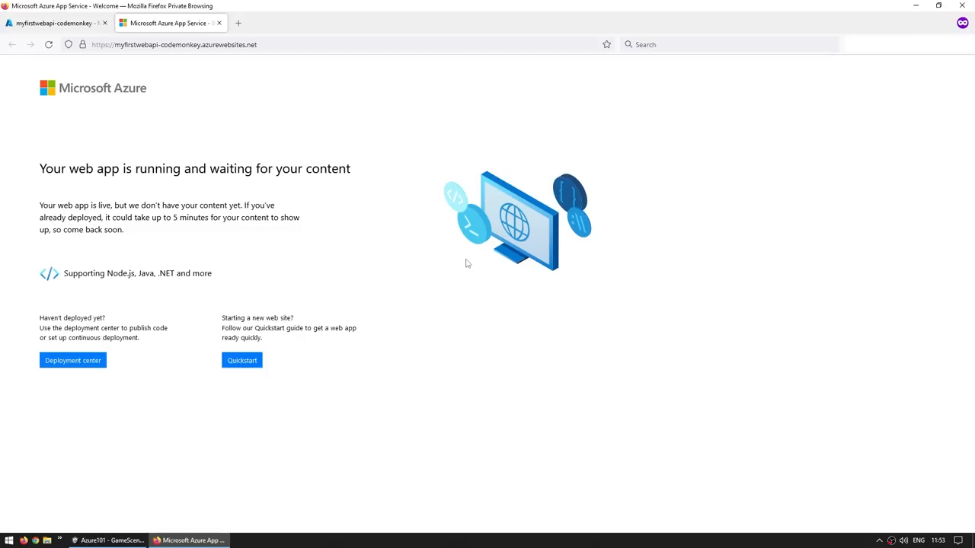
Step: From the new app's Quickstart page, open the 'Deploy an ASP.NET web app' documentation
{"action": "left_click", "coordinate": [54, 23]}
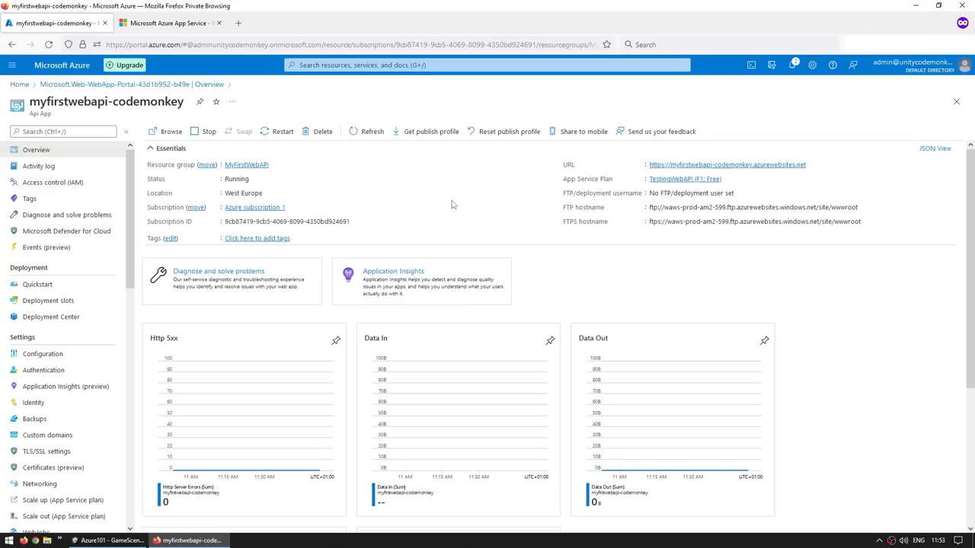
{"action": "left_click", "coordinate": [37, 284]}
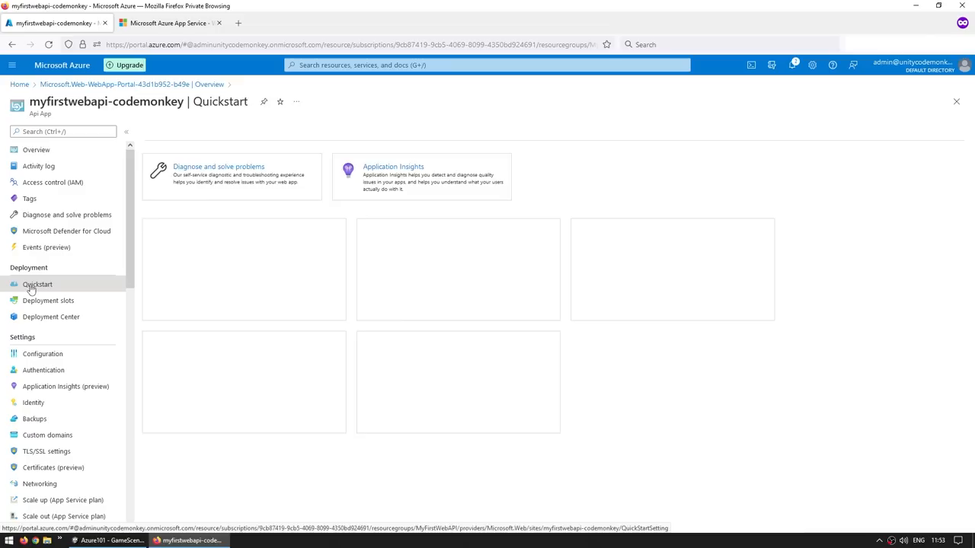
{"action": "left_click", "coordinate": [168, 23]}
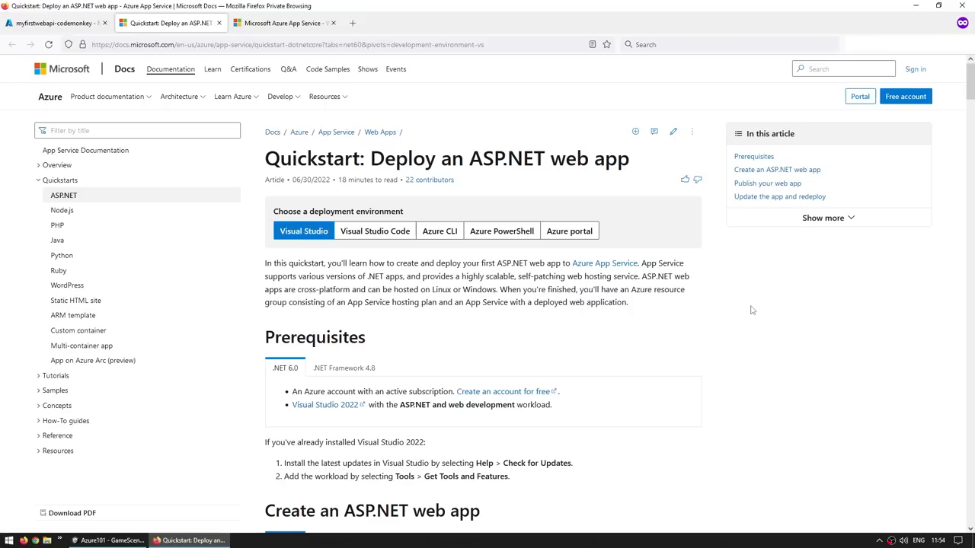
Step: Scroll the quickstart to read the Prerequisites and Visual Studio 2022 workload steps
{"action": "scroll", "scroll_direction": "down", "scroll_amount": 3}
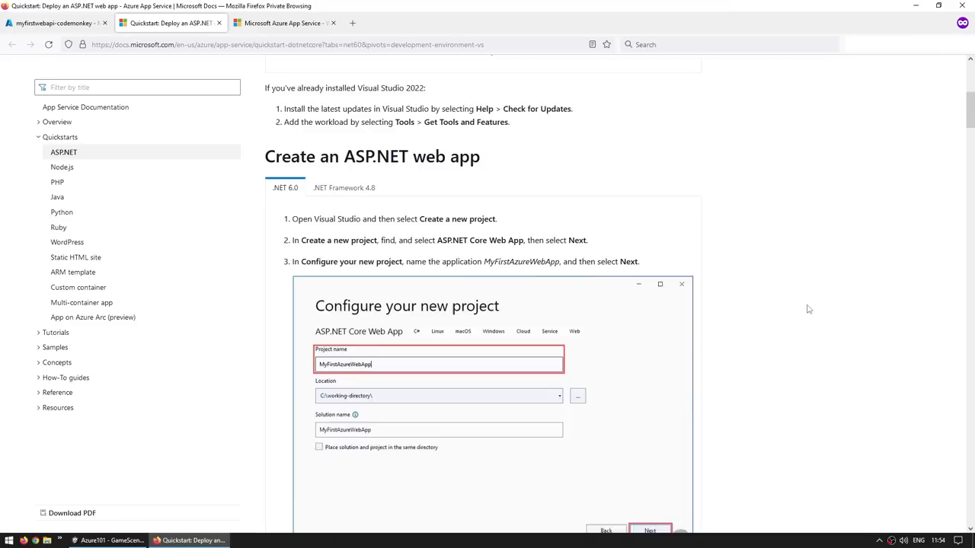
{"action": "scroll", "scroll_direction": "down", "scroll_amount": 3}
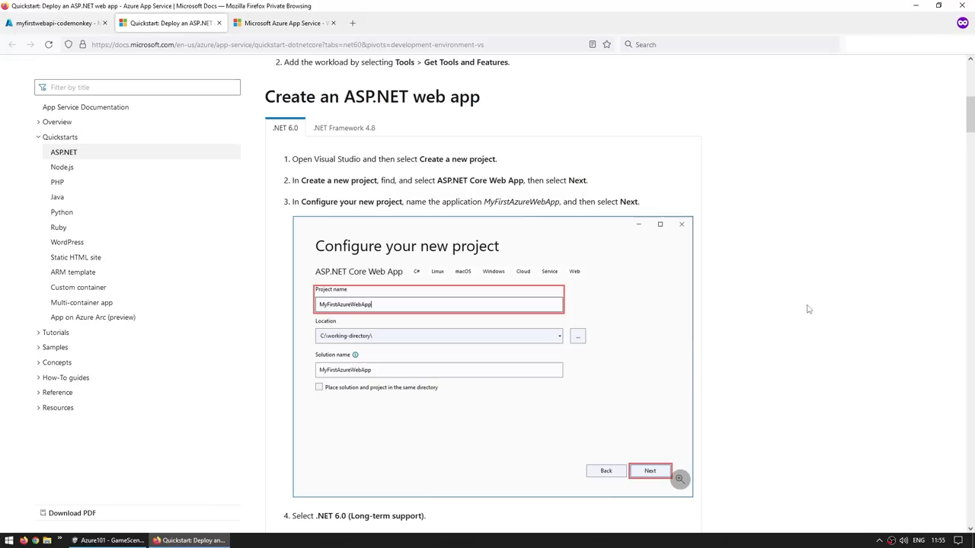
{"action": "scroll", "scroll_direction": "down", "scroll_amount": 3}
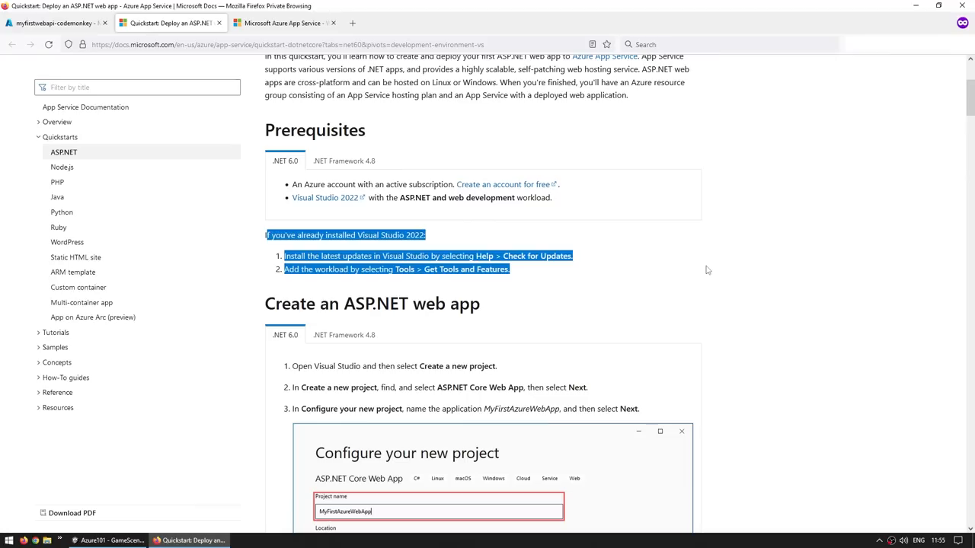
Step: Tick the ASP.NET and web development and Azure development workloads in Visual Studio Installer
{"action": "left_click", "coordinate": [703, 270]}
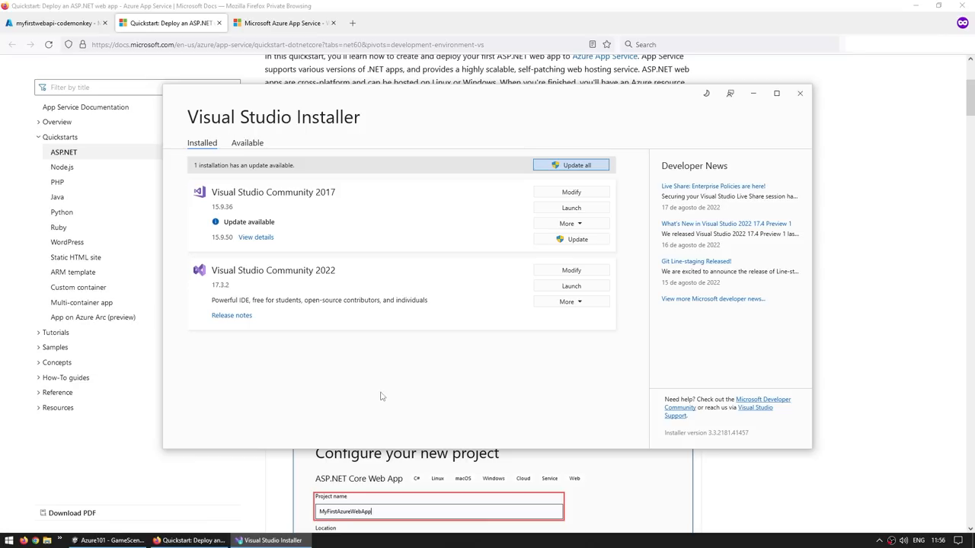
{"action": "left_click", "coordinate": [570, 271]}
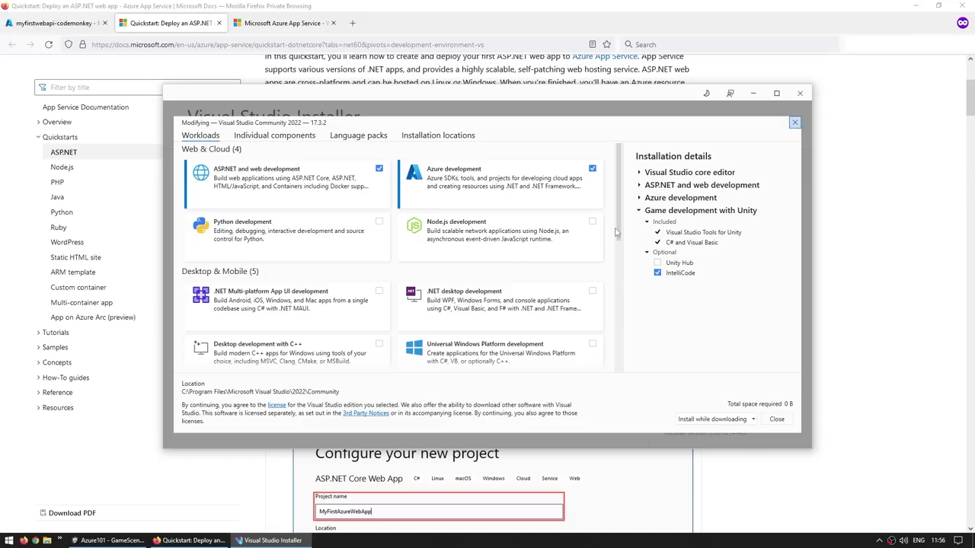
{"action": "mouse_move", "coordinate": [438, 198]}
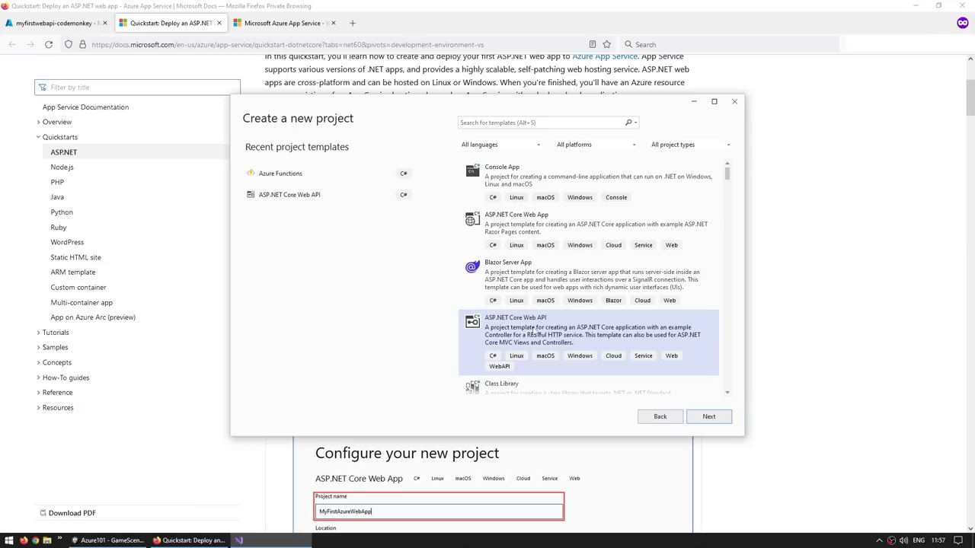
Step: Create the ASP.NET Core Web API project named MyFirstWebAPI with the default location
{"action": "left_click", "coordinate": [707, 417]}
{"action": "type", "text": "MyFirstWebAPI"}
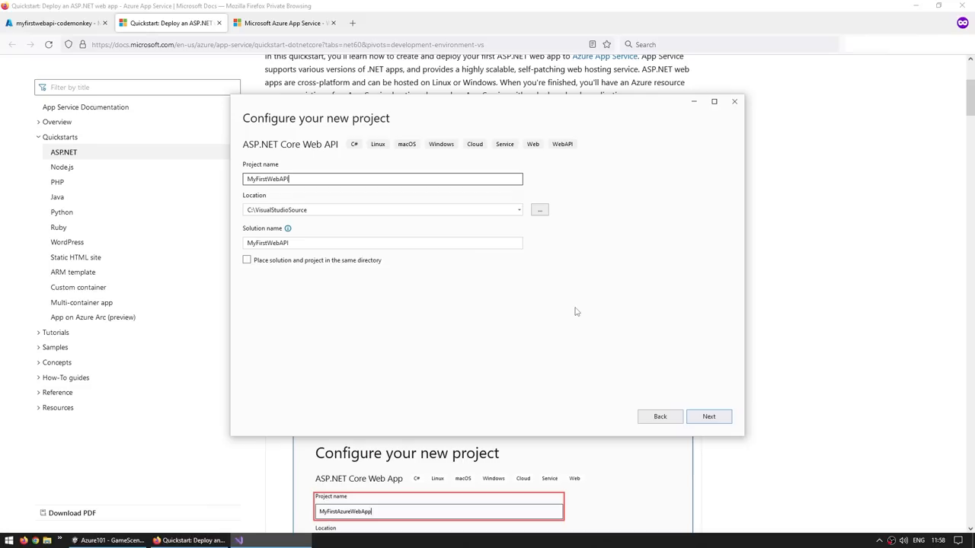
{"action": "left_click", "coordinate": [706, 418]}
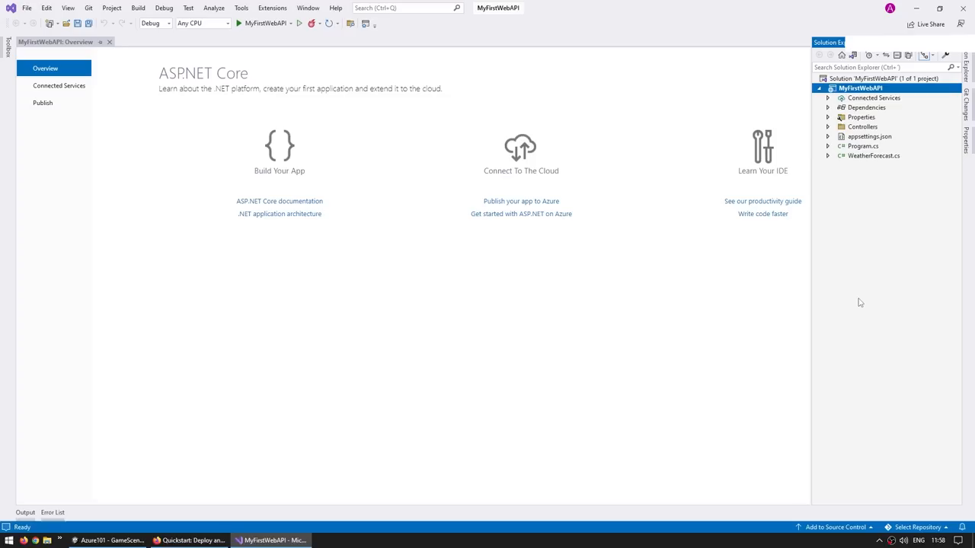
Step: Review WeatherForecast.cs and its controller, then run the API locally
{"action": "double_click", "coordinate": [862, 155]}
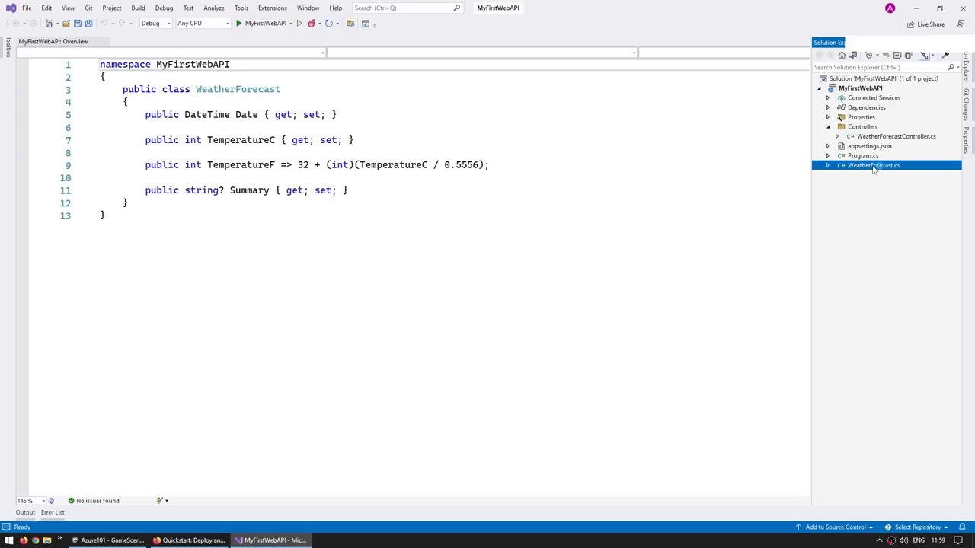
{"action": "double_click", "coordinate": [896, 136]}
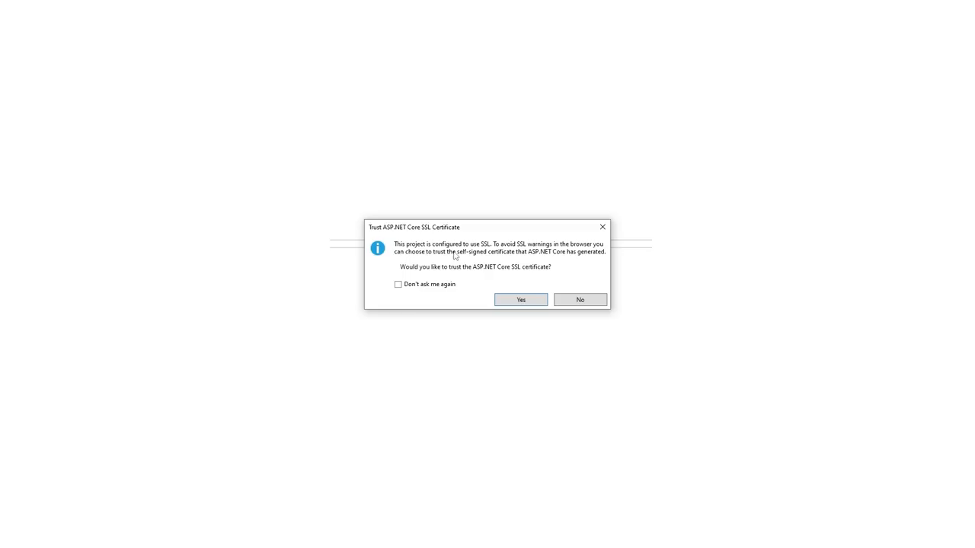
Step: Trust and install the ASP.NET Core self-signed development SSL certificate
{"action": "left_click", "coordinate": [520, 299]}
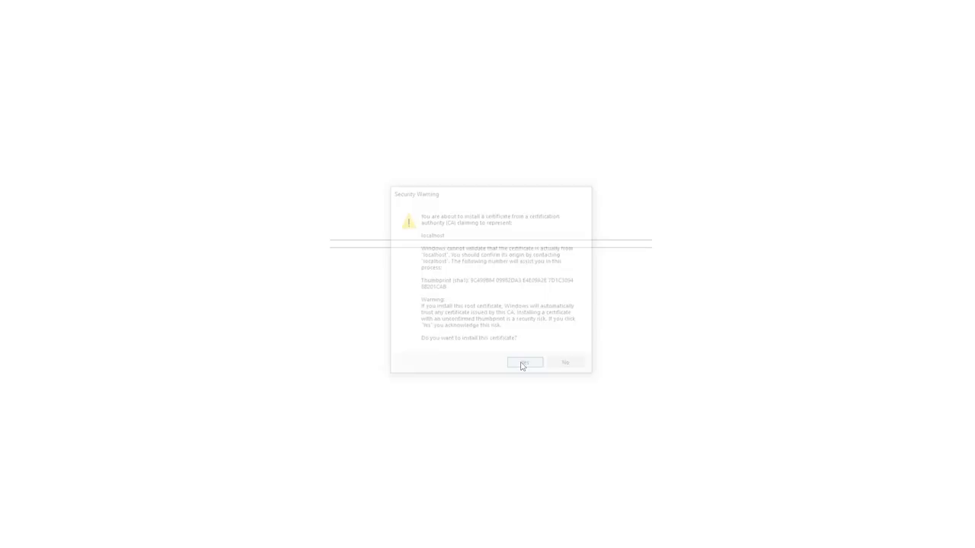
{"action": "left_click", "coordinate": [524, 363]}
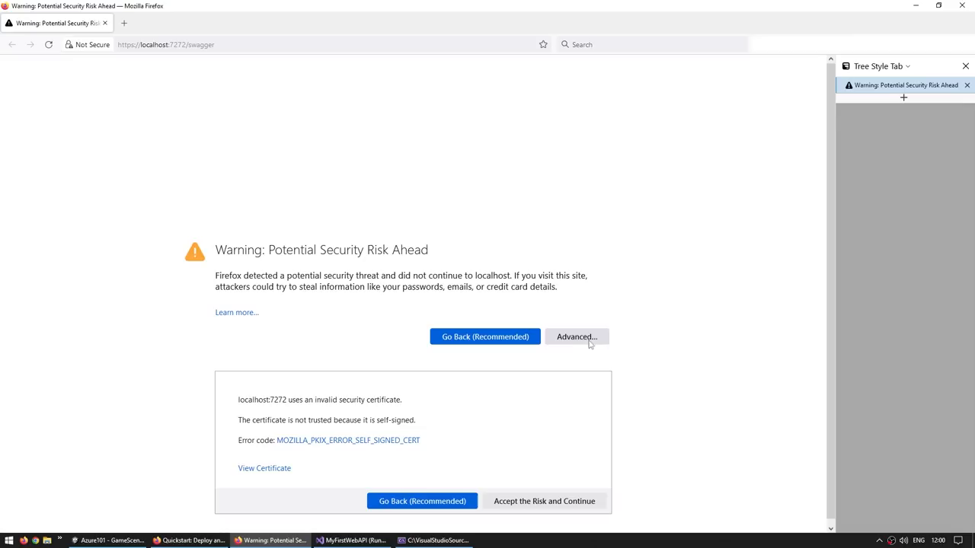
Step: Accept Firefox's certificate risk to reach the MyFirstWebAPI Swagger page at localhost:7272
{"action": "left_click", "coordinate": [543, 501]}
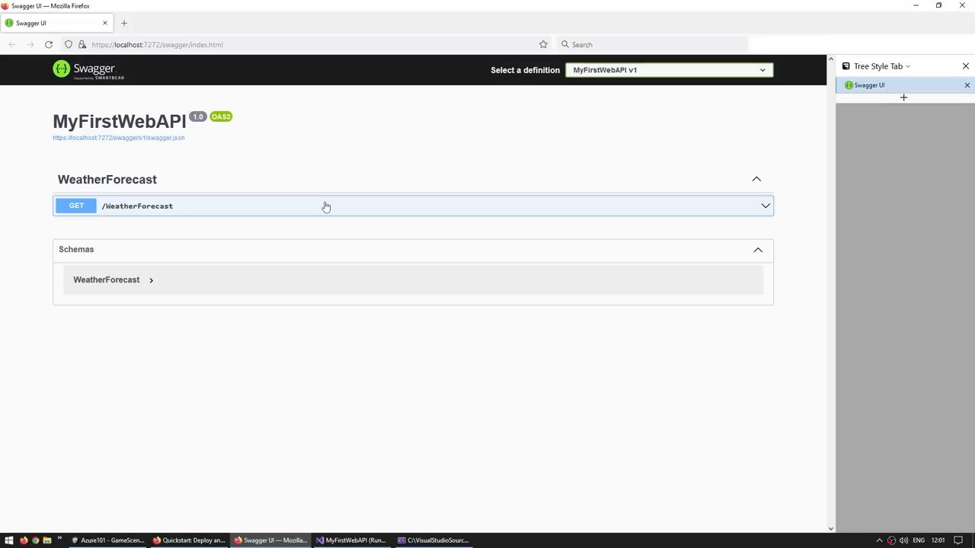
Step: Execute GET /WeatherForecast and review its code 200 JSON forecast response
{"action": "left_click", "coordinate": [326, 205]}
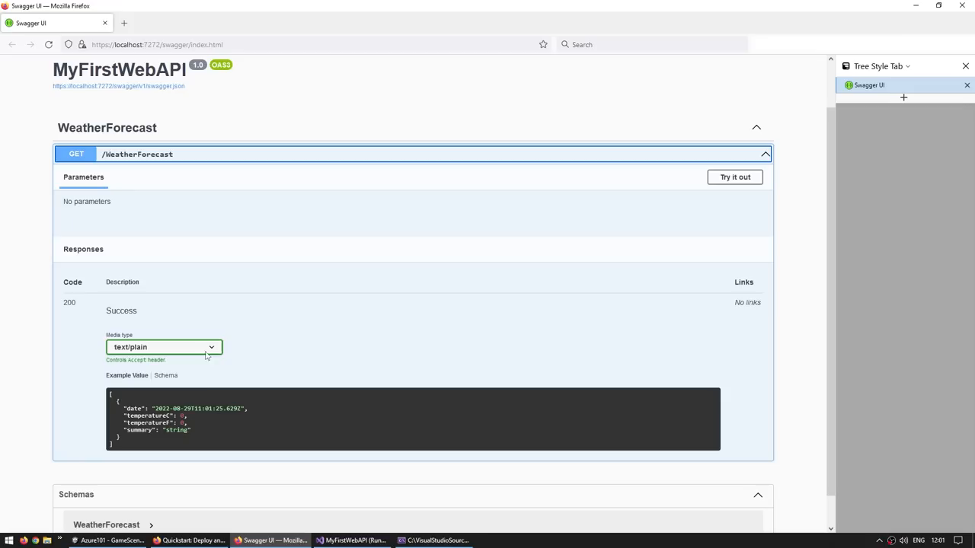
{"action": "left_click_drag", "start_coordinate": [119, 404], "coordinate": [191, 434]}
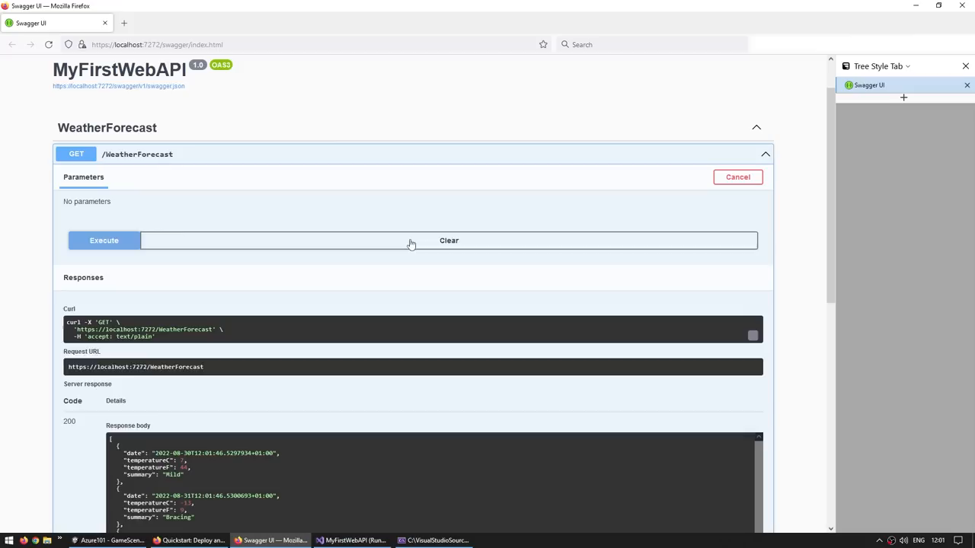
{"action": "scroll", "scroll_direction": "down", "scroll_amount": 3}
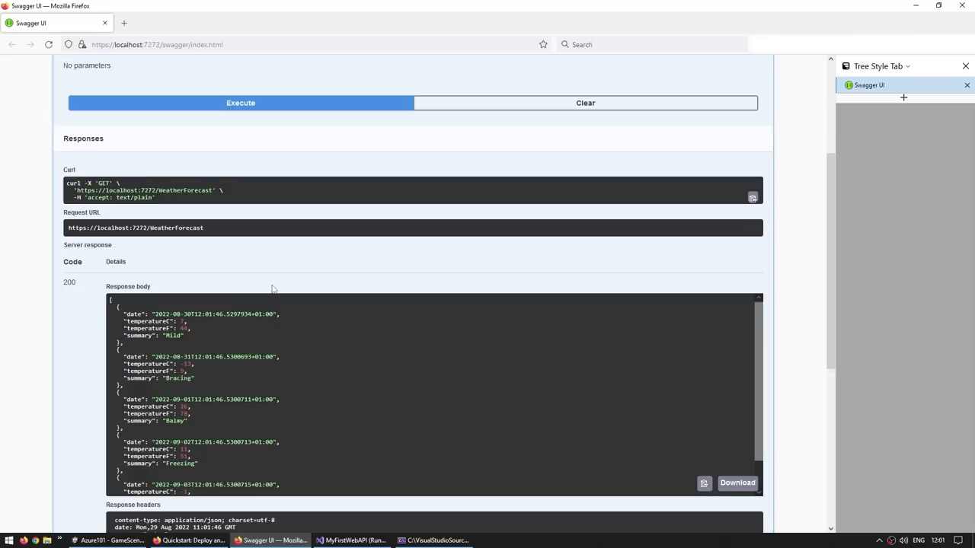
{"action": "scroll", "scroll_direction": "down", "scroll_amount": 3}
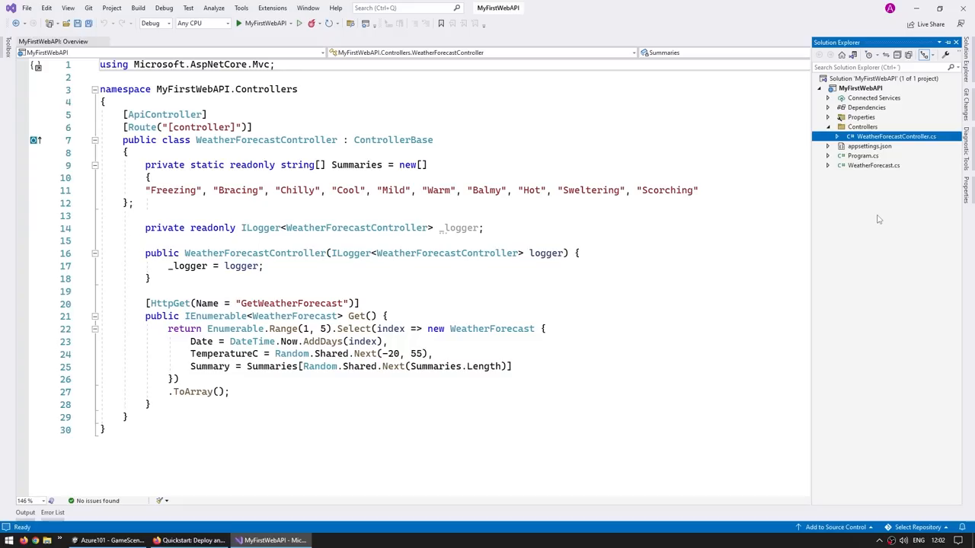
Step: Scaffold a new TestingController as an API controller with read/write actions
{"action": "left_click", "coordinate": [862, 126]}
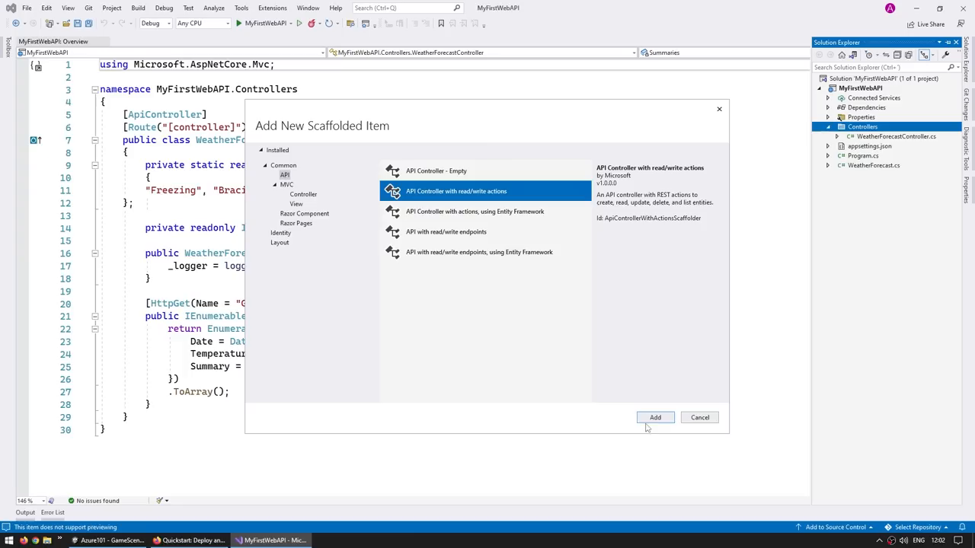
{"action": "left_click", "coordinate": [655, 417]}
{"action": "type", "text": "TestingController"}
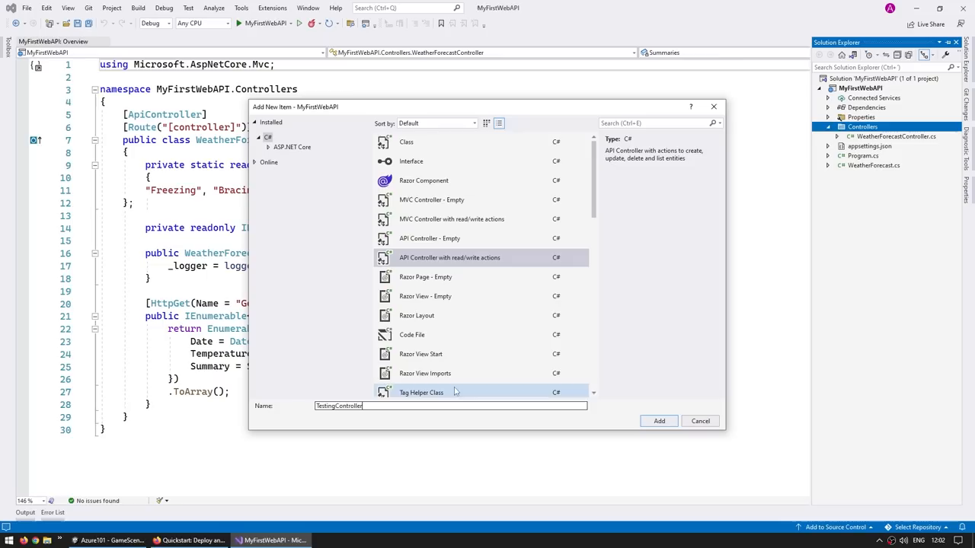
{"action": "double_click", "coordinate": [348, 405]}
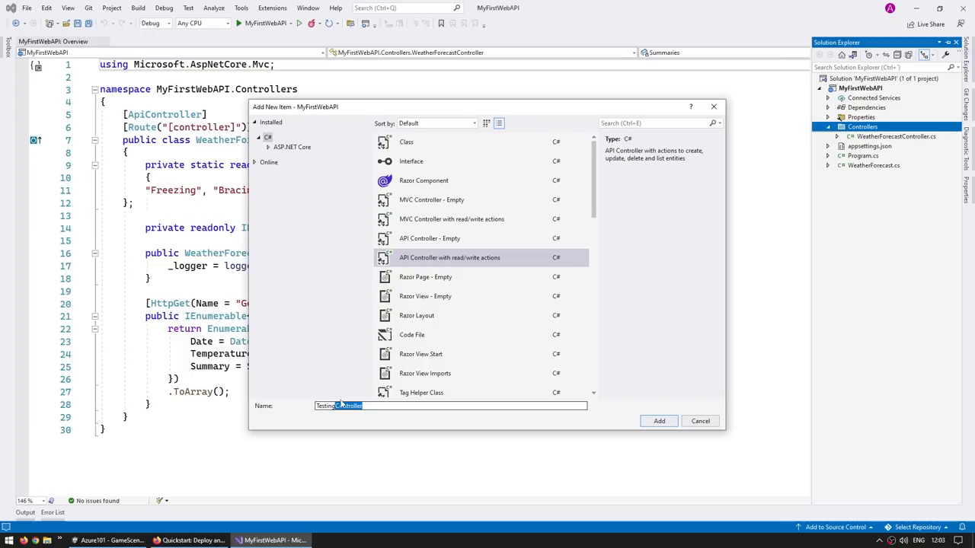
{"action": "left_click", "coordinate": [657, 420]}
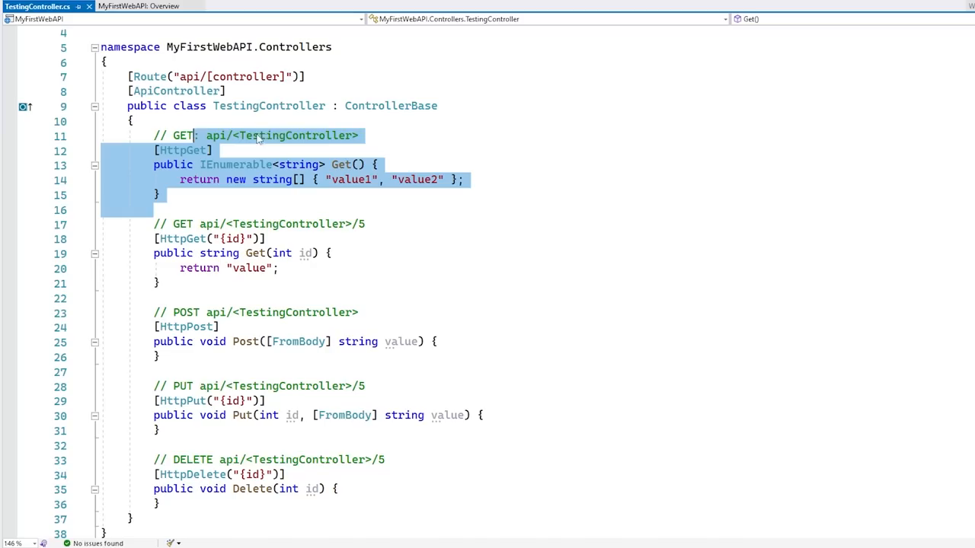
Step: Delete the GET {id}, POST, PUT and DELETE actions, keeping the parameterless GET
{"action": "left_click", "coordinate": [245, 224]}
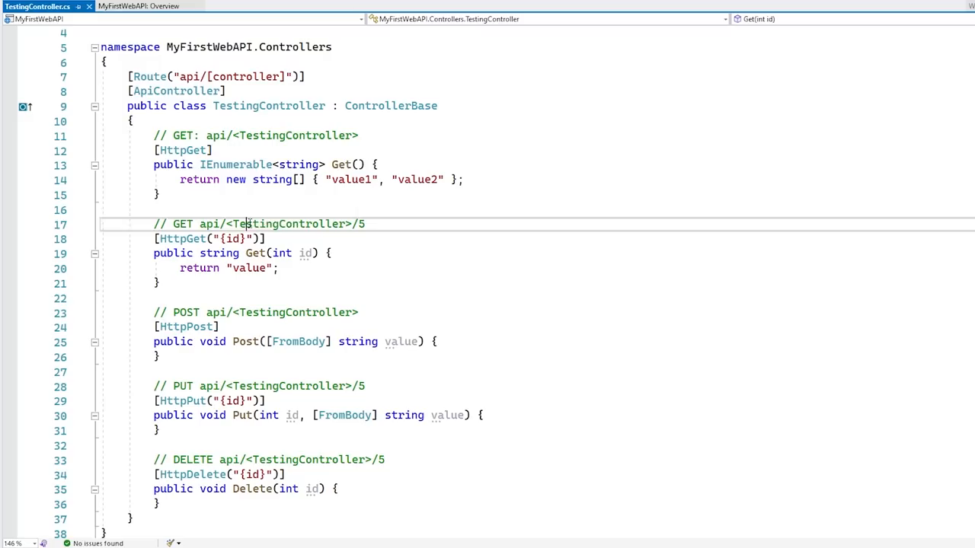
{"action": "left_click", "coordinate": [180, 326]}
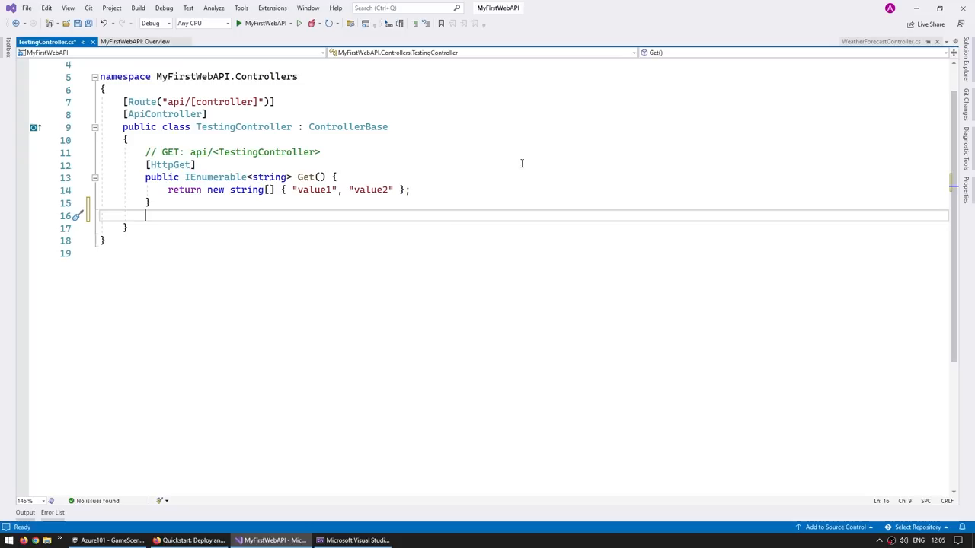
Step: Add a Testing class with a Message property and return Message "This is my message!" from Get()
{"action": "type", "text": "public string"}
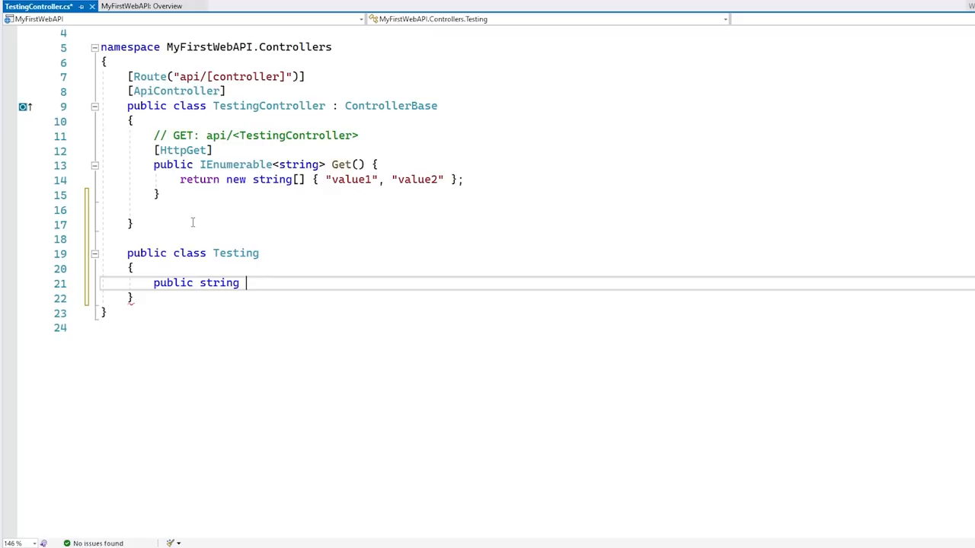
{"action": "type", "text": "Message { get; set; }"}
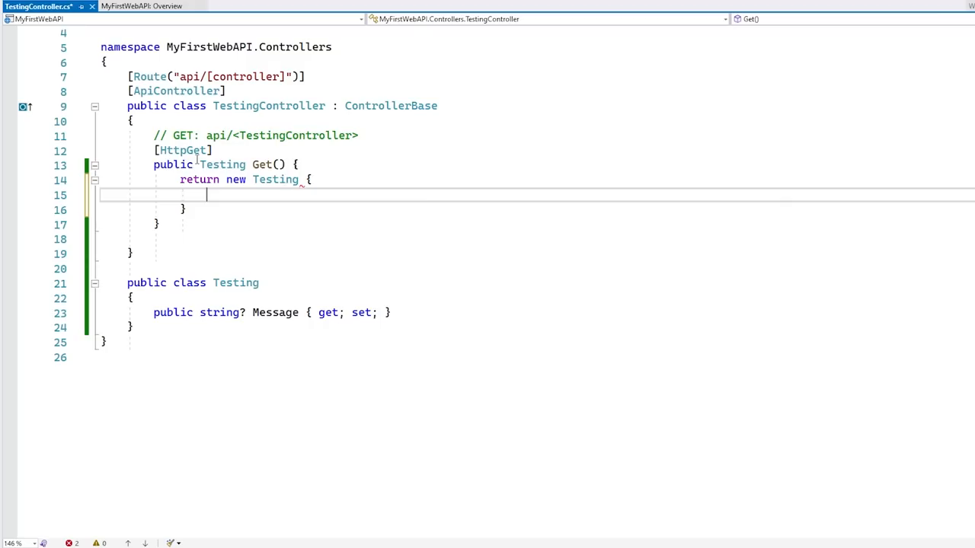
{"action": "type", "text": "Message = \"This is my message!\""}
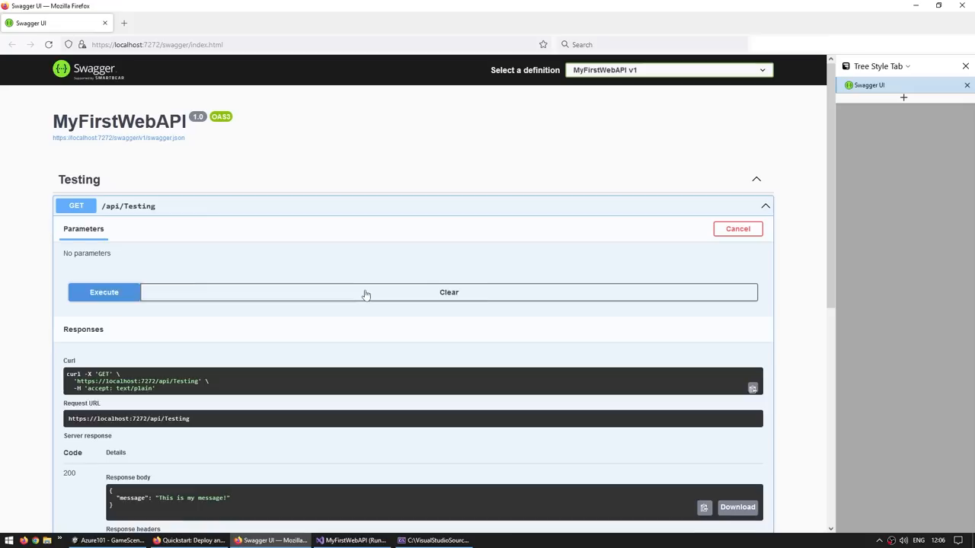
{"action": "scroll", "scroll_direction": "down", "scroll_amount": 3}
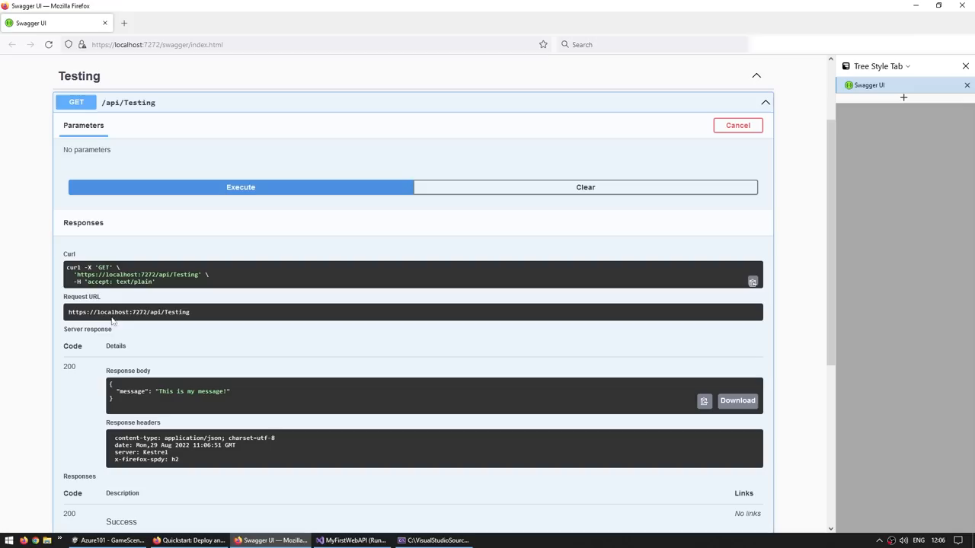
{"action": "mouse_move", "coordinate": [256, 399]}
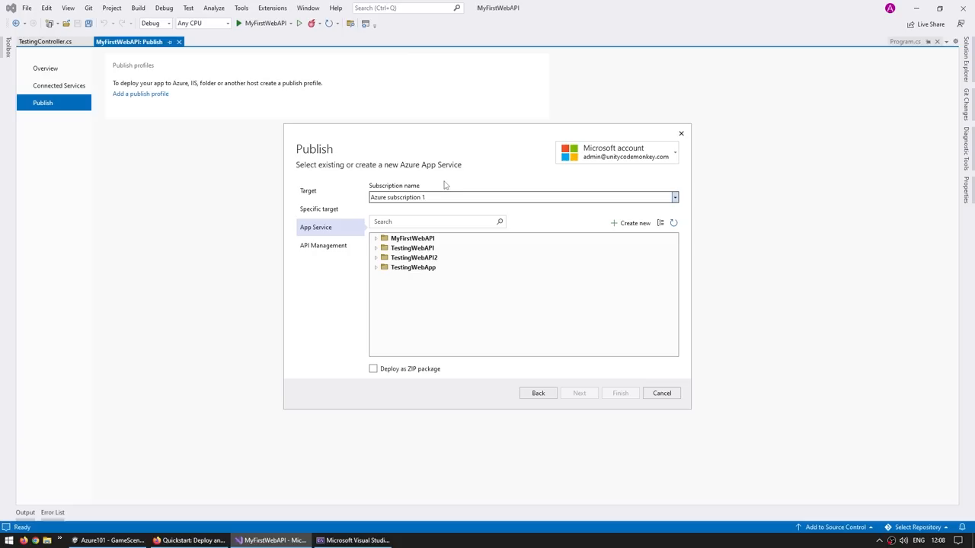
Step: Select the existing myfirstwebapi-codemonkey App Service and finish the Web Deploy publish profile
{"action": "left_click", "coordinate": [375, 238]}
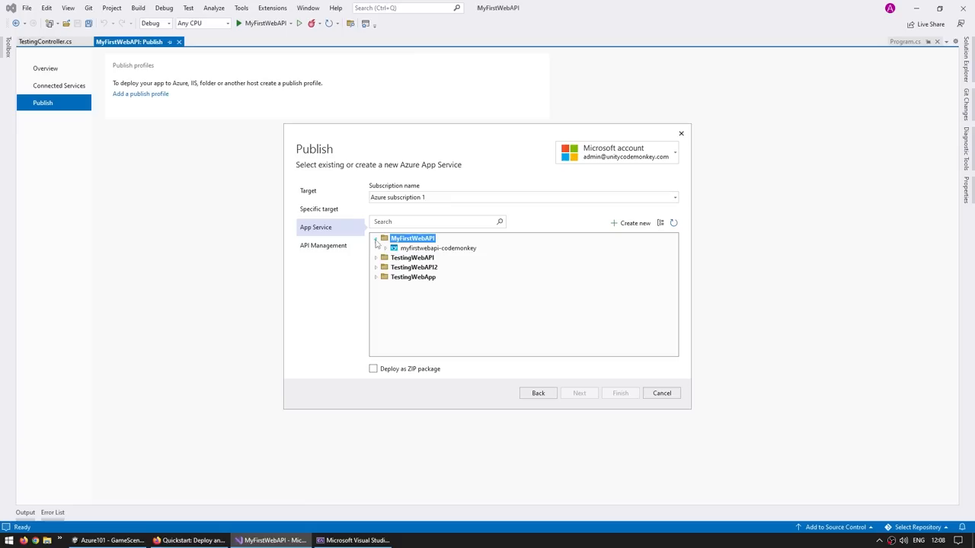
{"action": "left_click", "coordinate": [323, 245]}
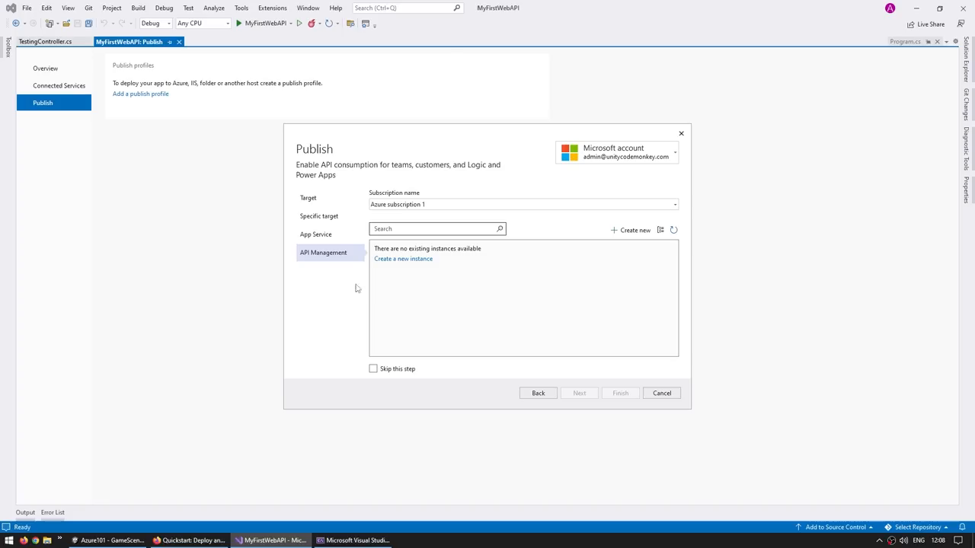
{"action": "left_click", "coordinate": [434, 228]}
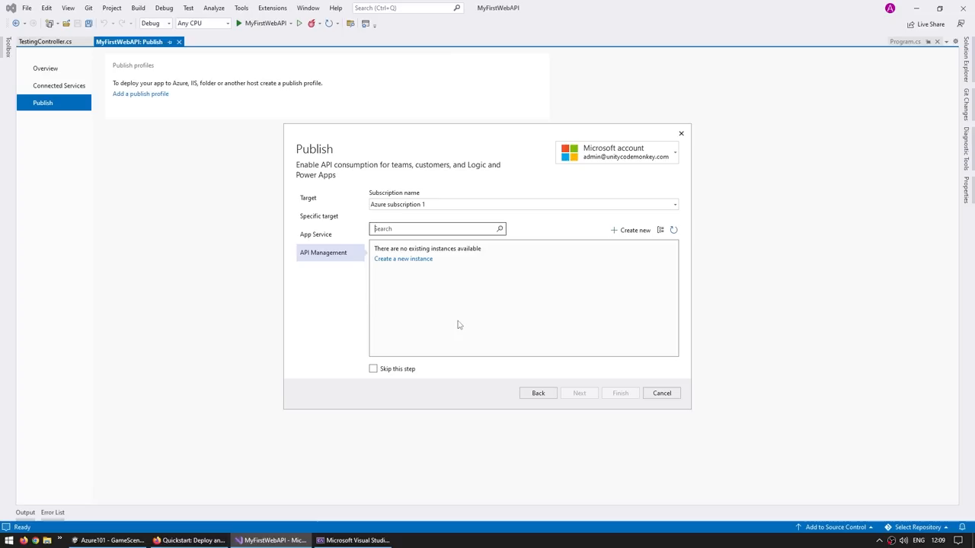
{"action": "mouse_move", "coordinate": [447, 375]}
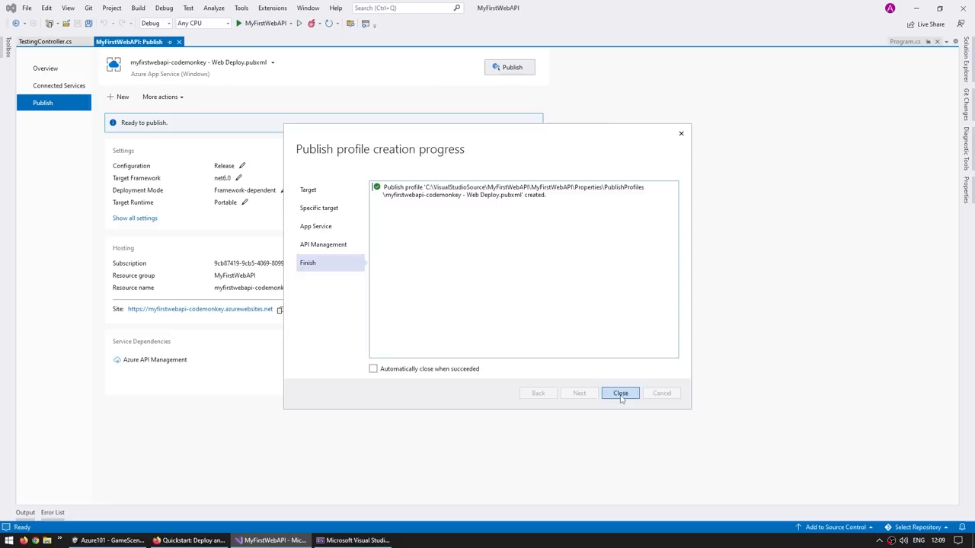
{"action": "left_click", "coordinate": [620, 393]}
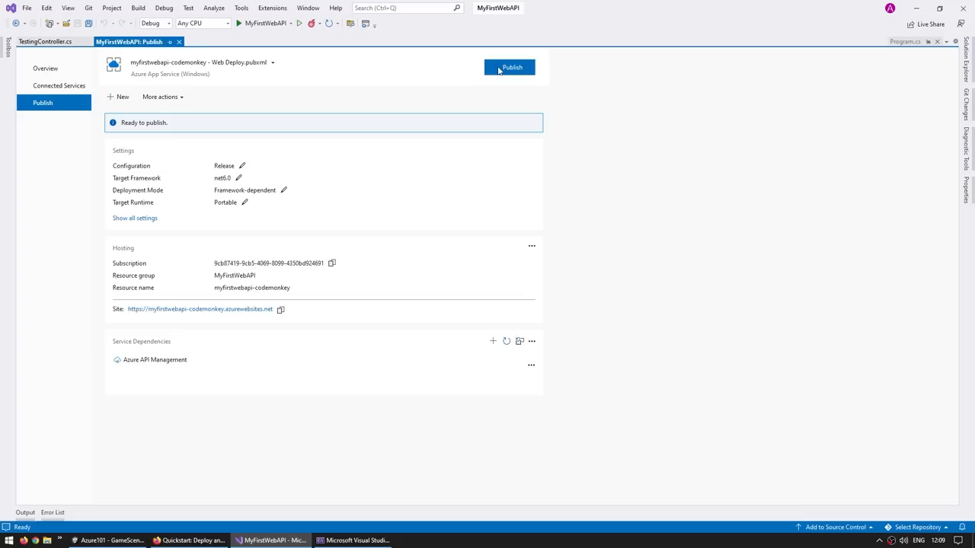
{"action": "left_click", "coordinate": [509, 67]}
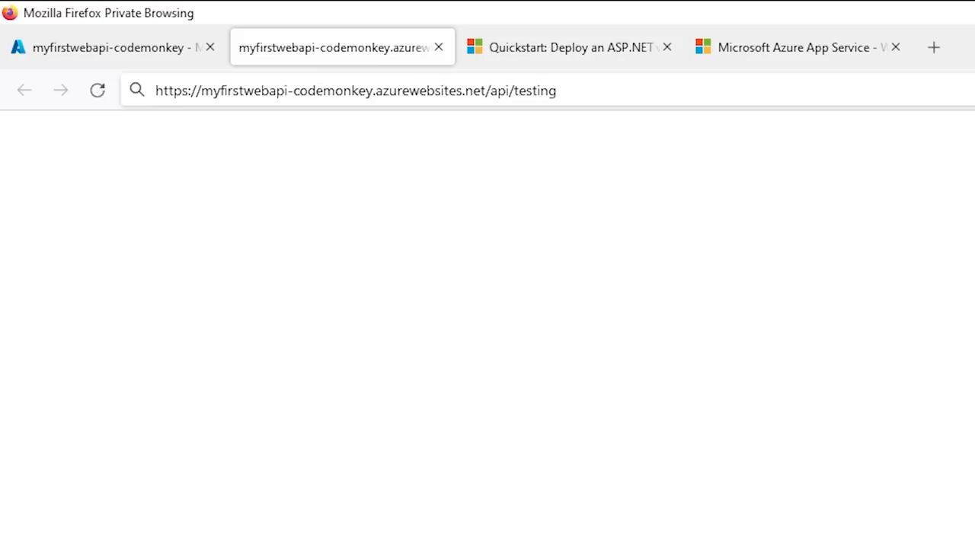
{"action": "left_click", "coordinate": [353, 90]}
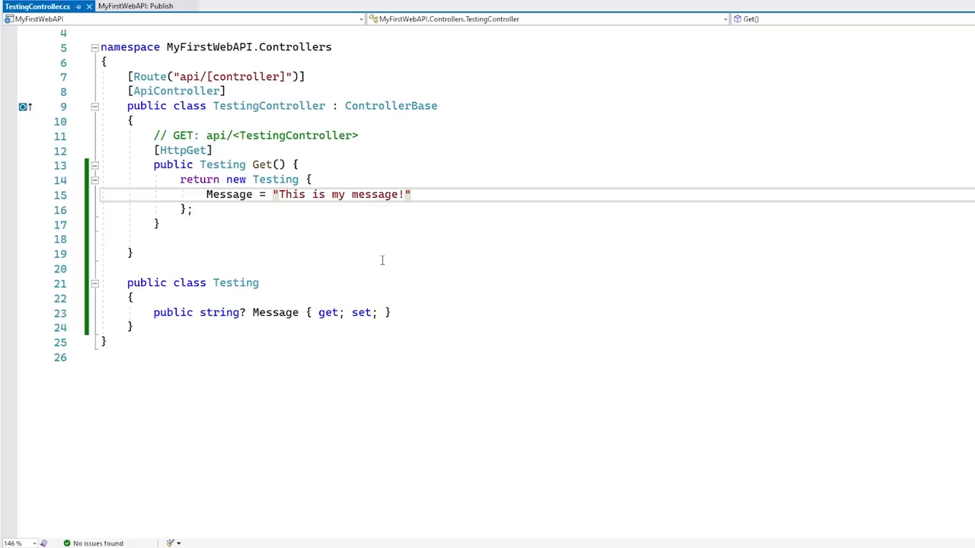
Step: Change the message to "All your base are belong to us!", republish to Azure and verify in Firefox
{"action": "type", "text": "All\""}
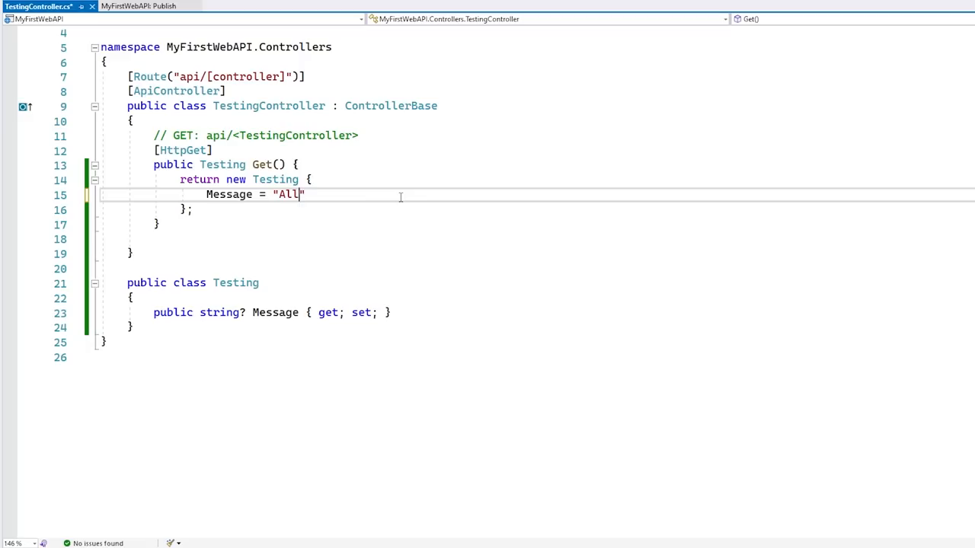
{"action": "left_click", "coordinate": [137, 7]}
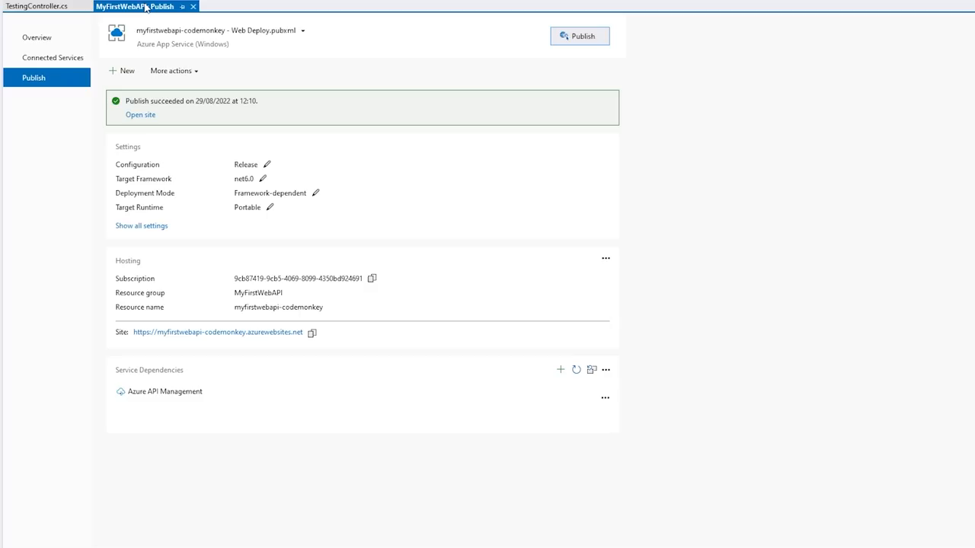
{"action": "left_click", "coordinate": [579, 36]}
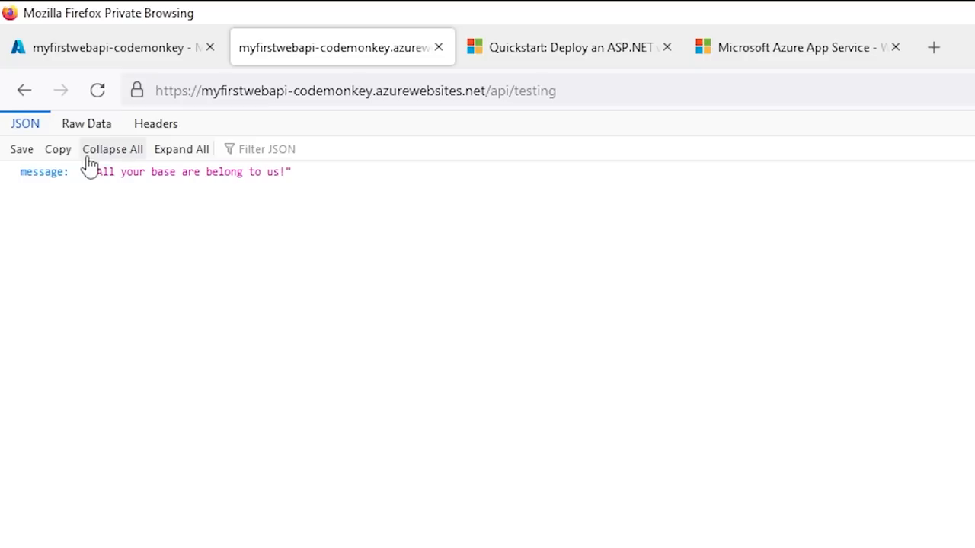
{"action": "left_click", "coordinate": [271, 539]}
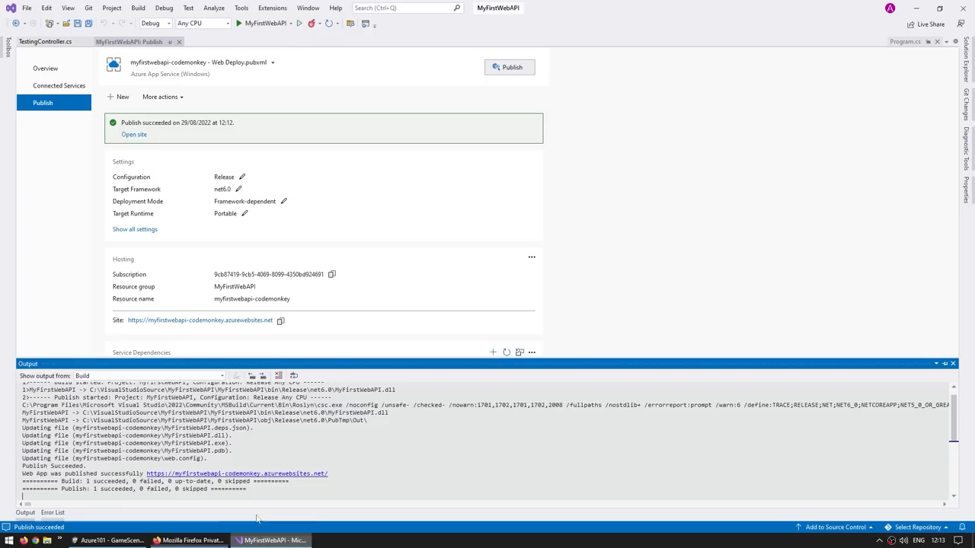
{"action": "left_click", "coordinate": [110, 540]}
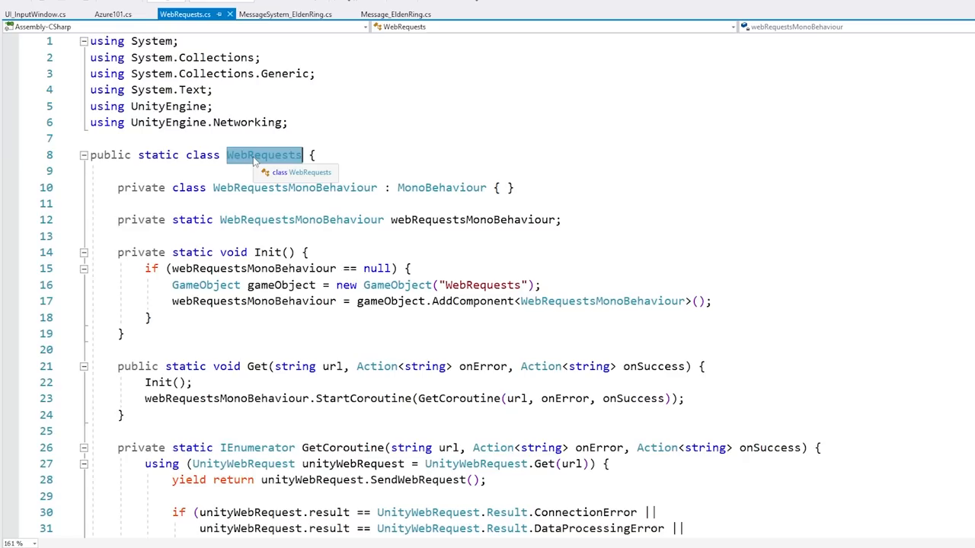
{"action": "scroll", "scroll_direction": "down", "scroll_amount": 3}
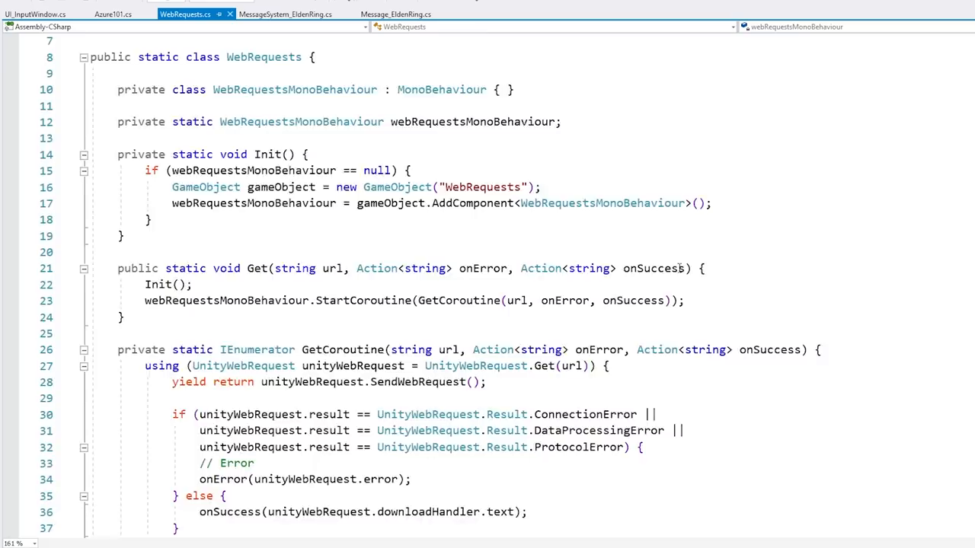
{"action": "scroll", "scroll_direction": "down", "scroll_amount": 3}
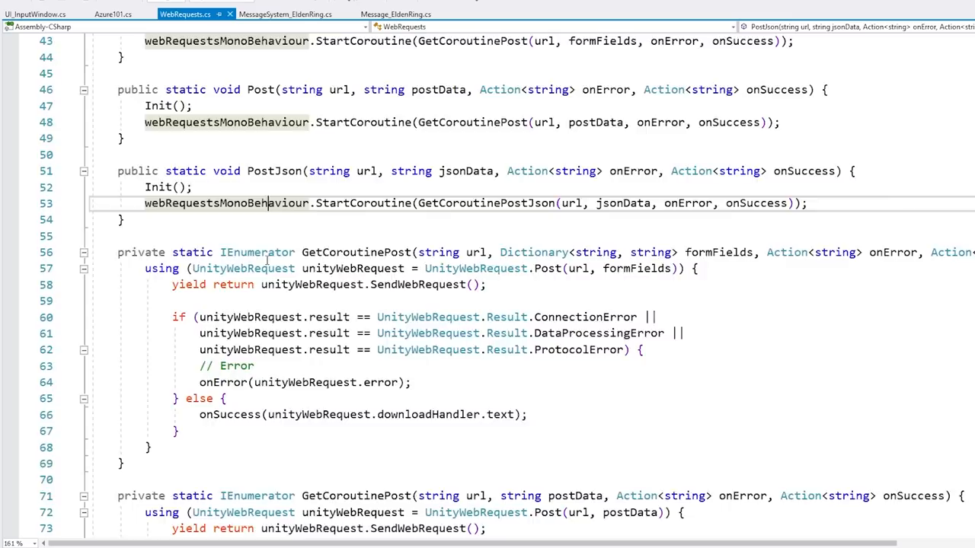
{"action": "left_click", "coordinate": [113, 14]}
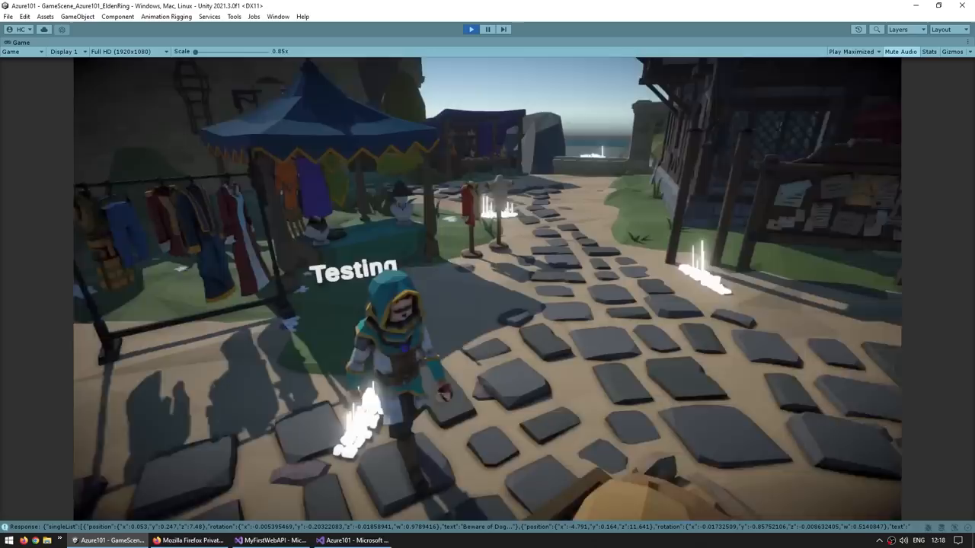
Step: Play the Unity village scene with the floating Testing message, then return to the script
{"action": "left_click", "coordinate": [487, 29]}
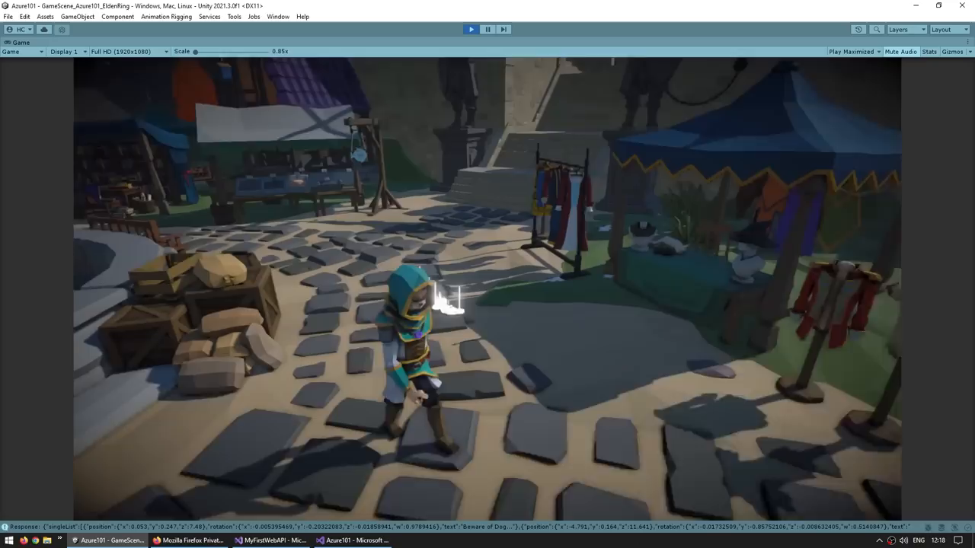
{"action": "left_click", "coordinate": [355, 539]}
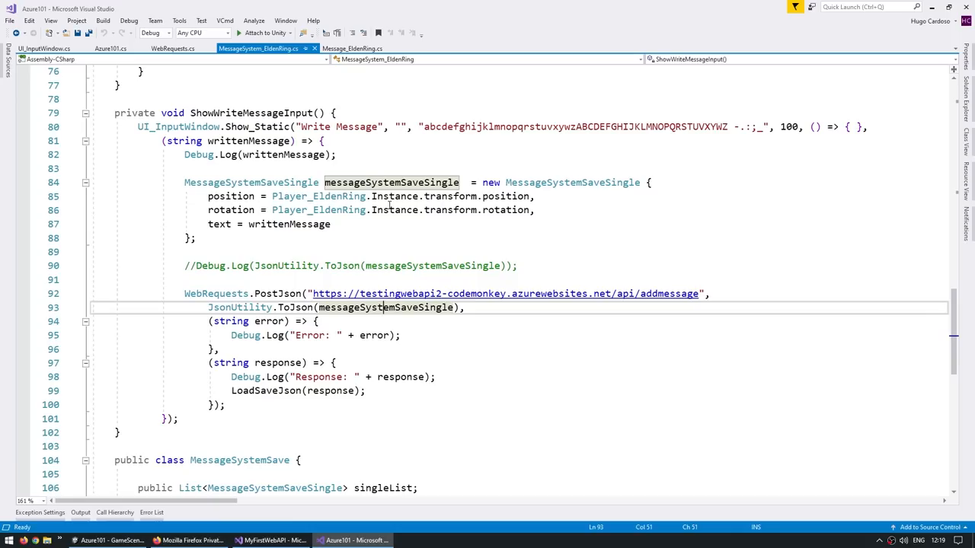
Step: Bring up MessageSystem_EldenRing.cs at ShowWriteMessageInput with the WebRequests.PostJson call to addmessage
{"action": "left_click", "coordinate": [353, 539]}
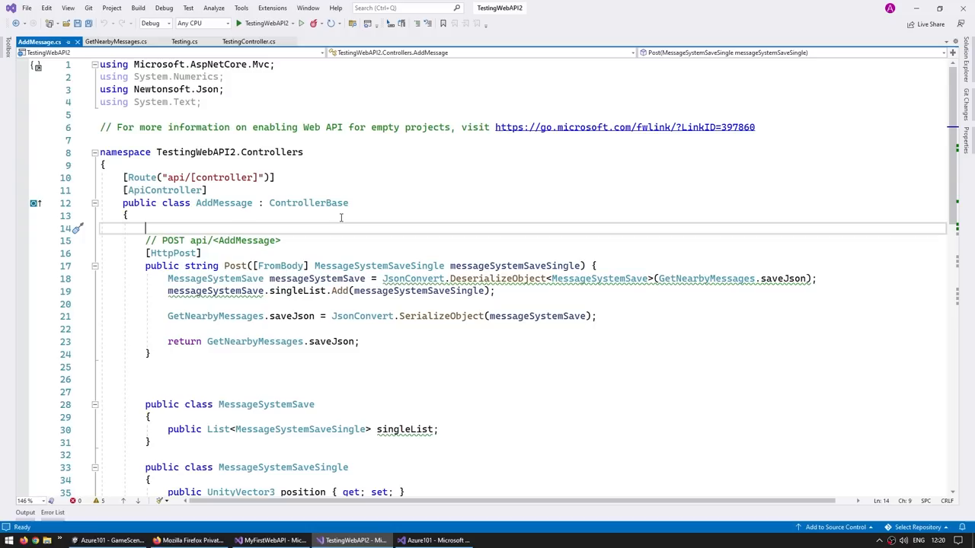
{"action": "mouse_move", "coordinate": [259, 223]}
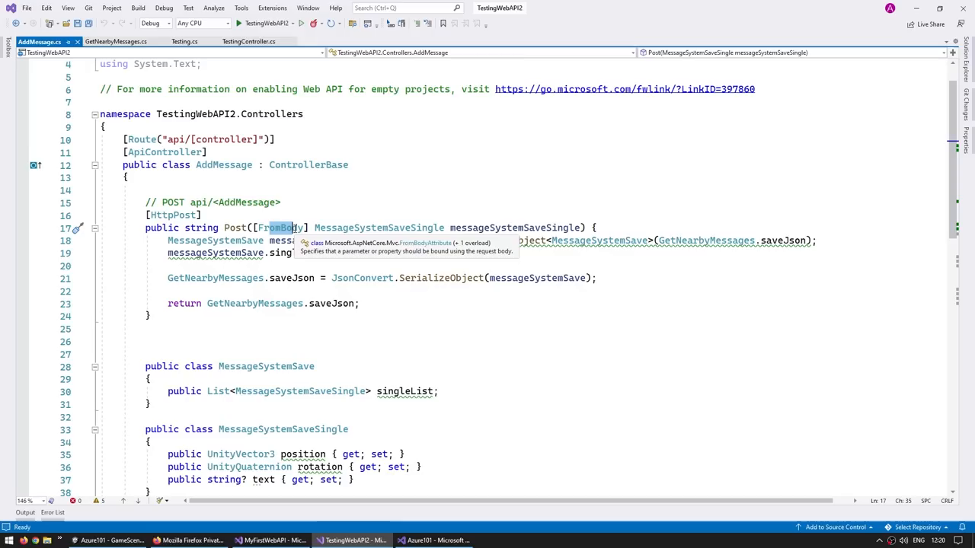
{"action": "left_click", "coordinate": [116, 41]}
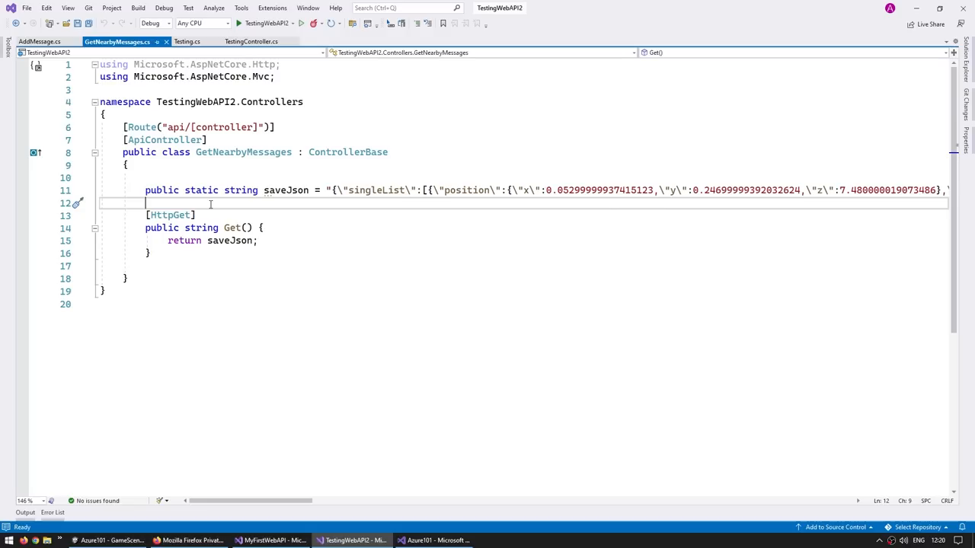
{"action": "left_click", "coordinate": [40, 41]}
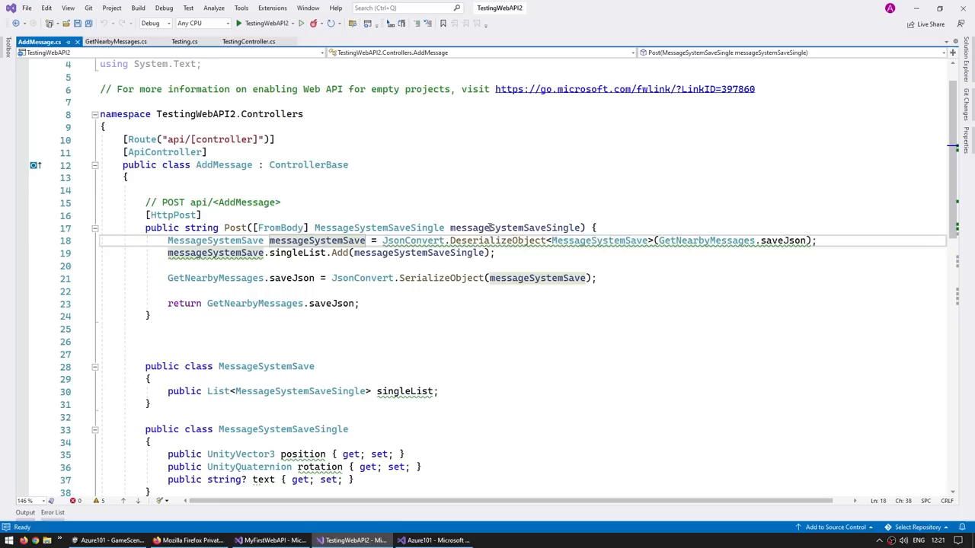
{"action": "left_click", "coordinate": [436, 540]}
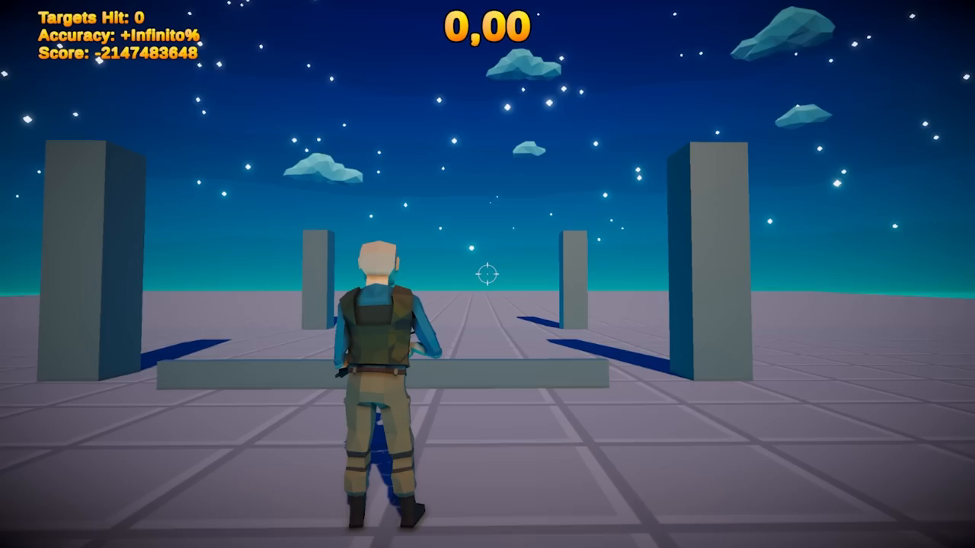
Step: Start Play mode to run the target-shooting shooter demo scene
{"action": "left_click", "coordinate": [481, 275]}
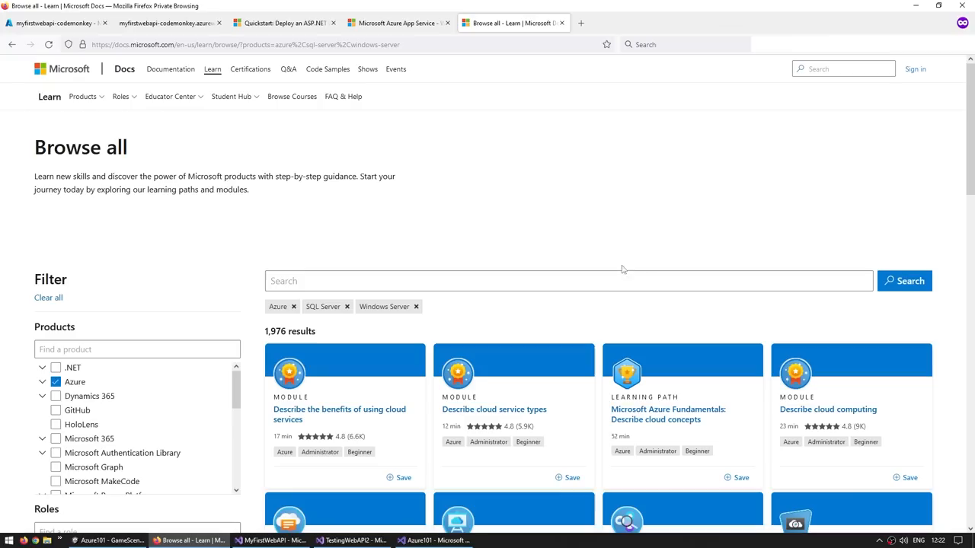
{"action": "mouse_move", "coordinate": [520, 194]}
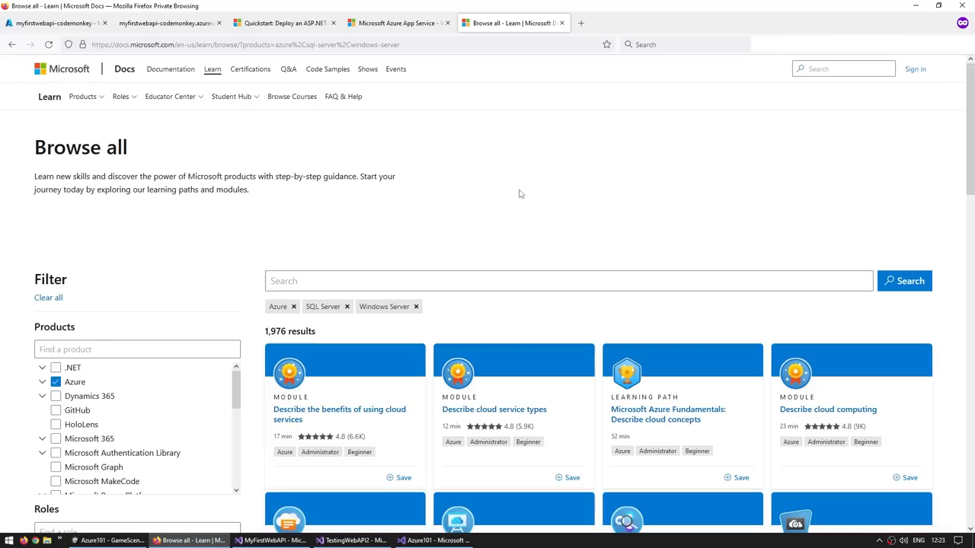
Step: Browse down the Azure Learning Path results, such as Azure Fundamentals and AZ-104
{"action": "scroll", "scroll_direction": "down", "scroll_amount": 3}
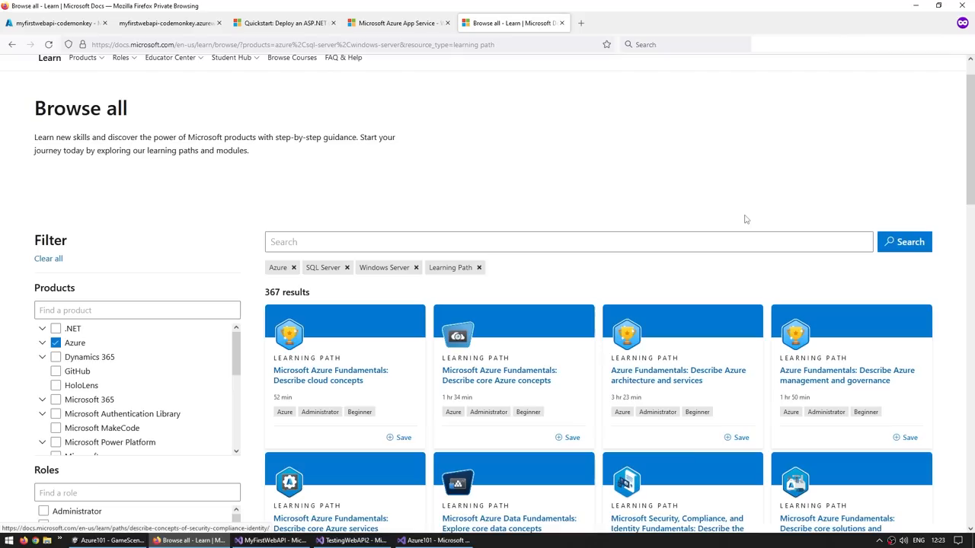
{"action": "scroll", "scroll_direction": "down", "scroll_amount": 3}
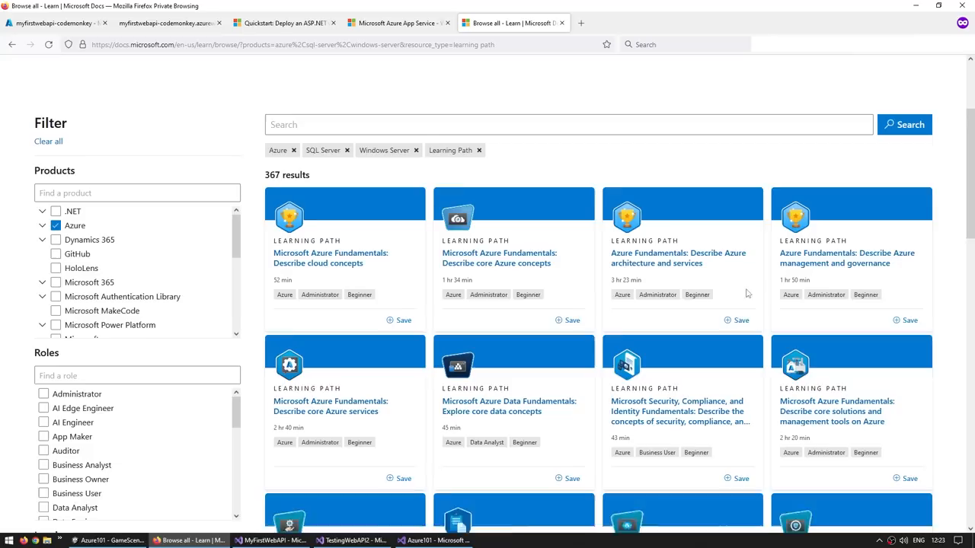
{"action": "scroll", "scroll_direction": "down", "scroll_amount": 3}
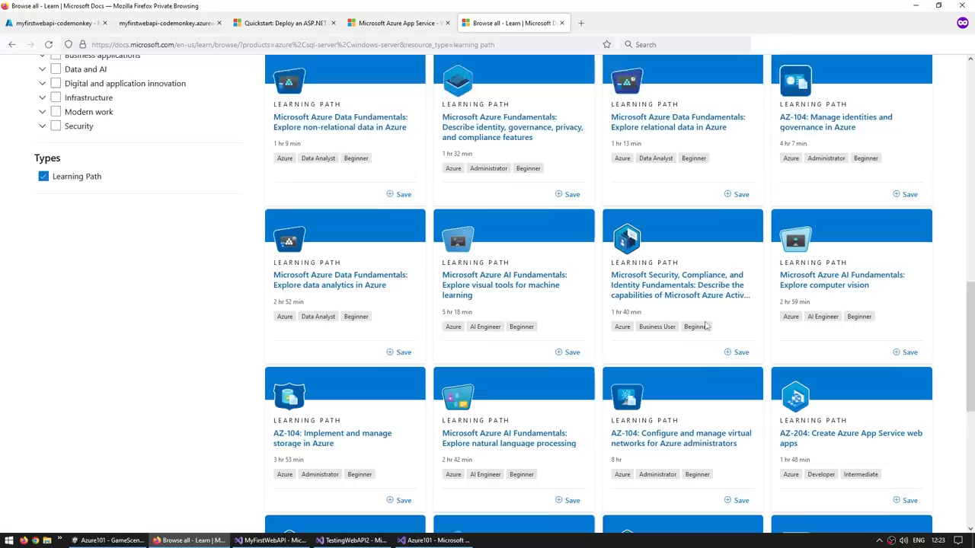